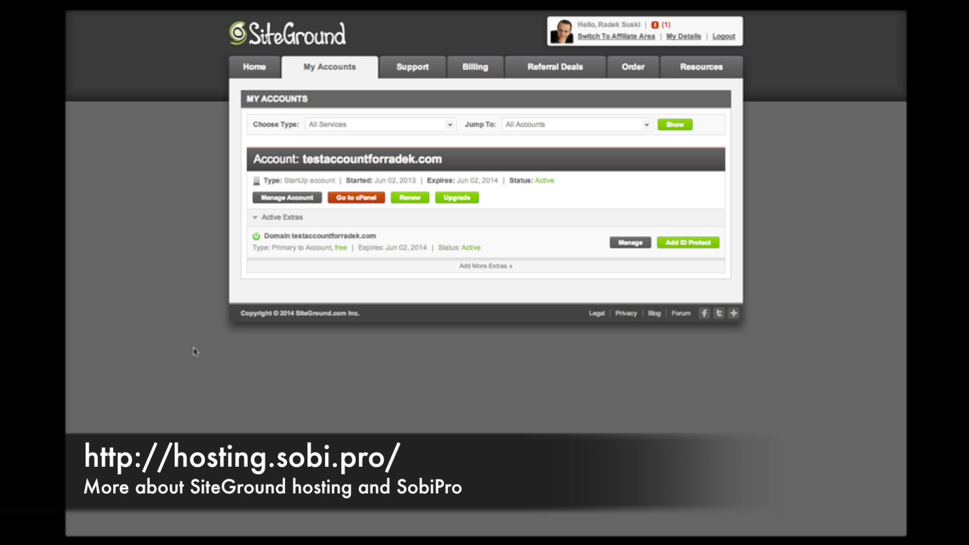
pyautogui.moveTo(277, 275)
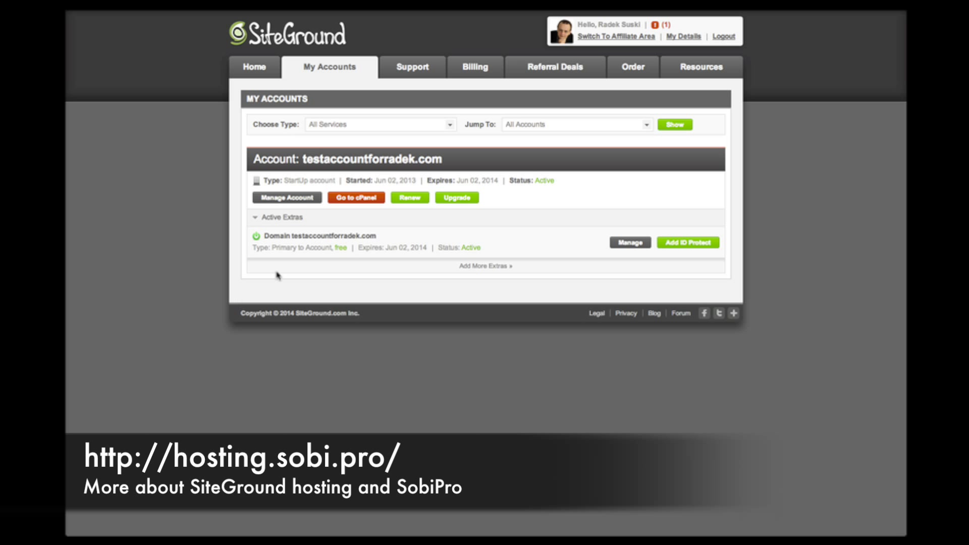
pyautogui.moveTo(355, 198)
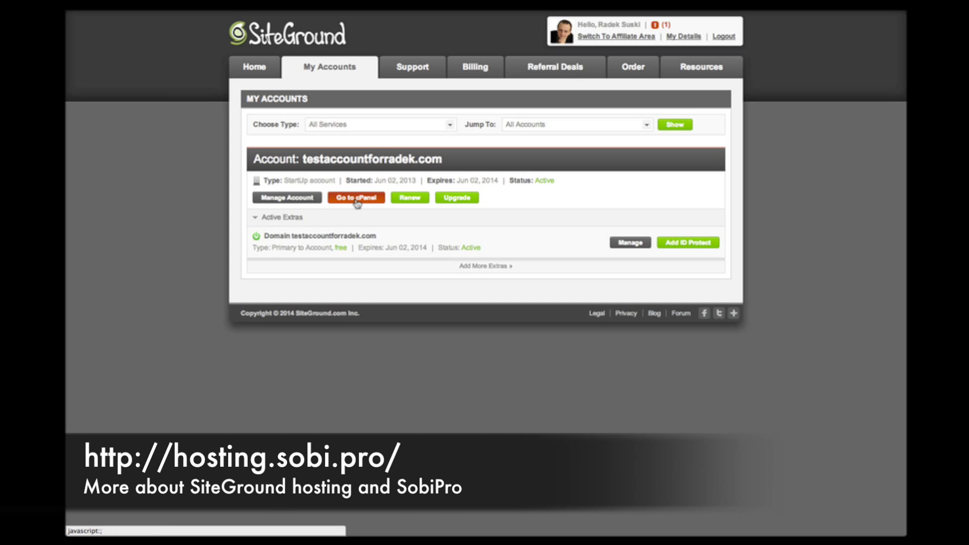
# Open the testaccountforradek.com cPanel and launch the Joomla autoinstaller
pyautogui.click(356, 197)
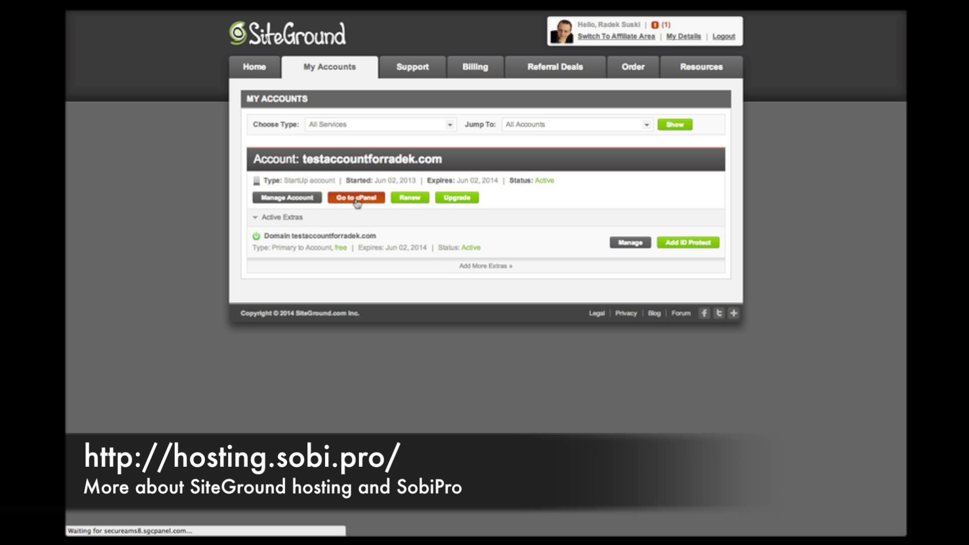
pyautogui.click(356, 198)
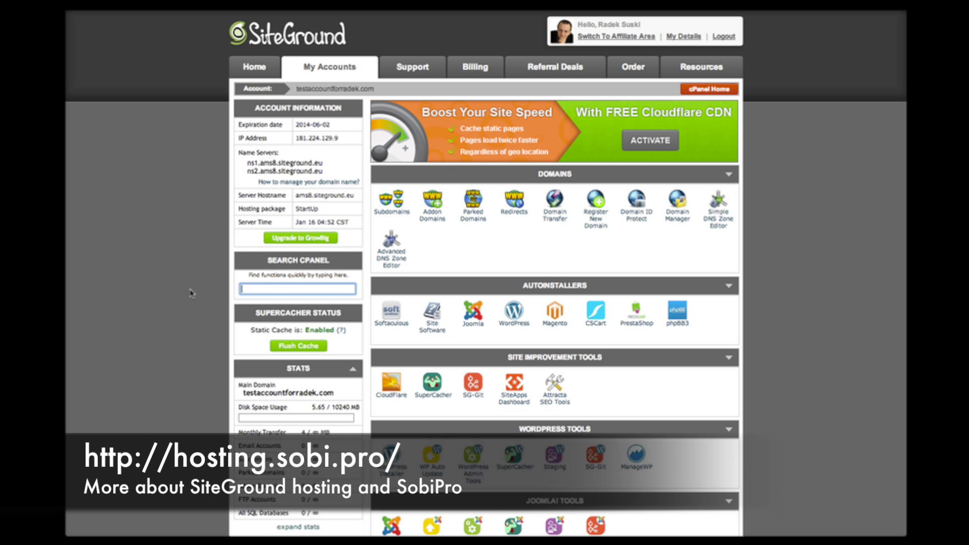
pyautogui.moveTo(481, 337)
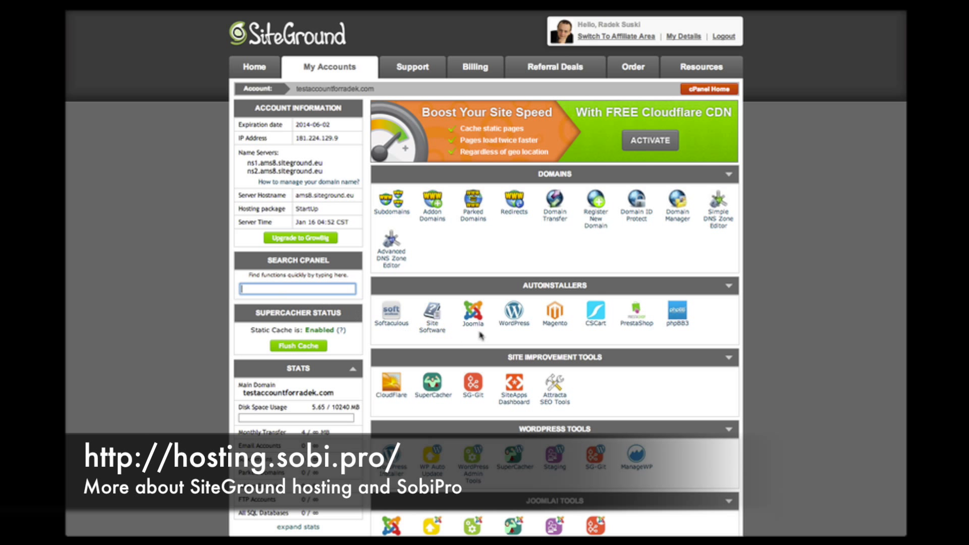
pyautogui.click(473, 312)
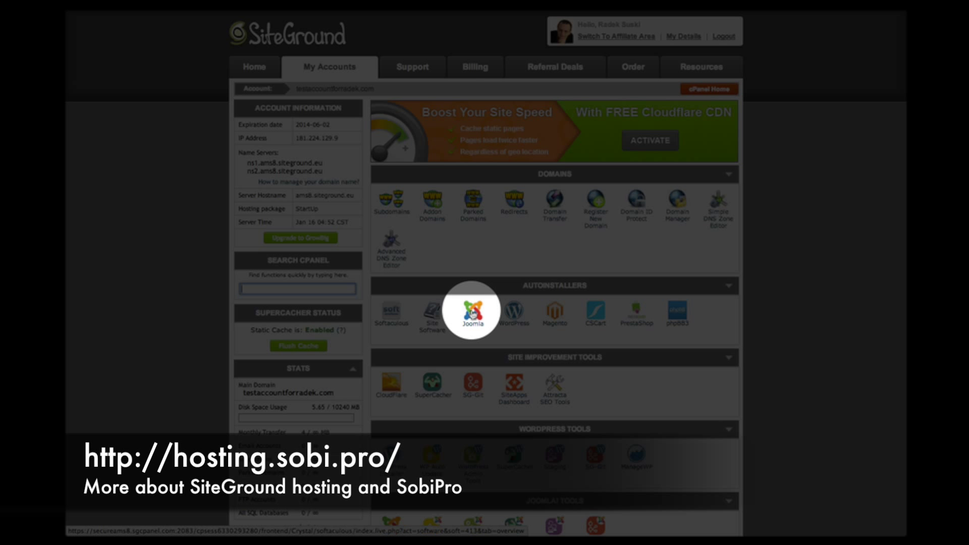
# Install Joomla 3.2.1 through Softaculous with a custom admin username 'Rad…' and the generated password
pyautogui.click(470, 312)
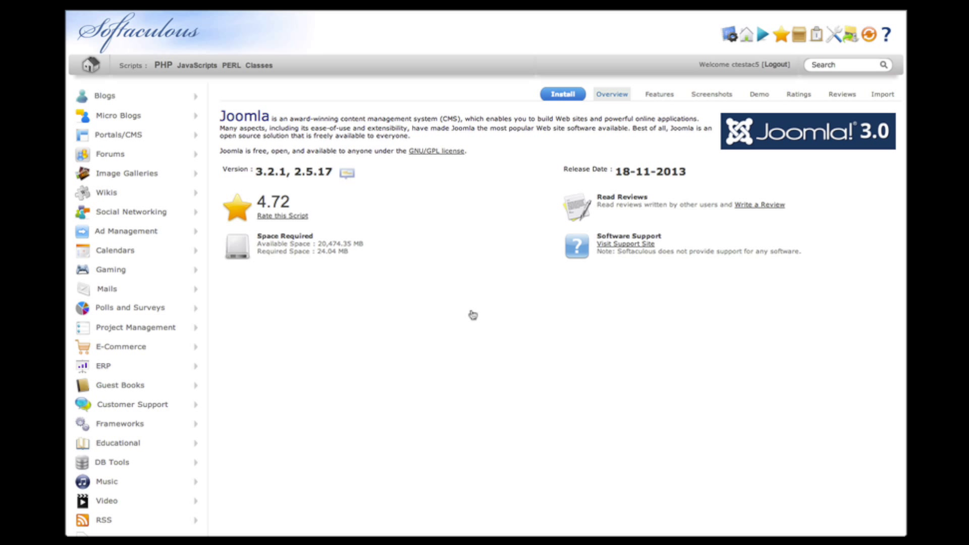
pyautogui.moveTo(539, 150)
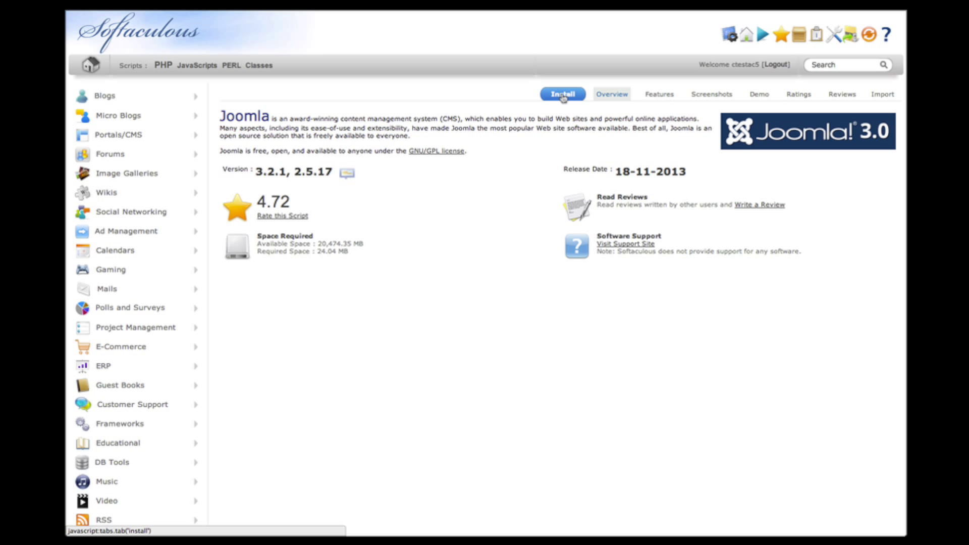
pyautogui.click(561, 94)
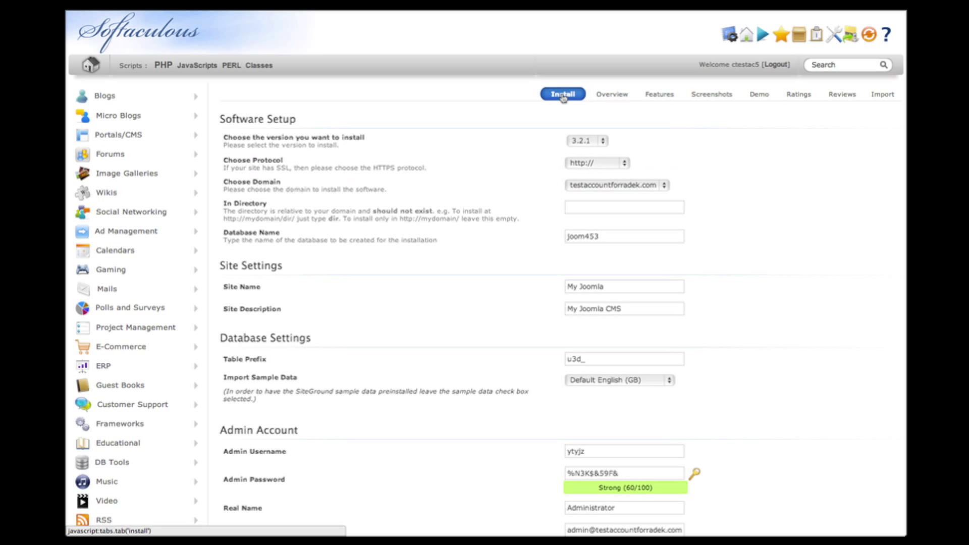
pyautogui.click(586, 140)
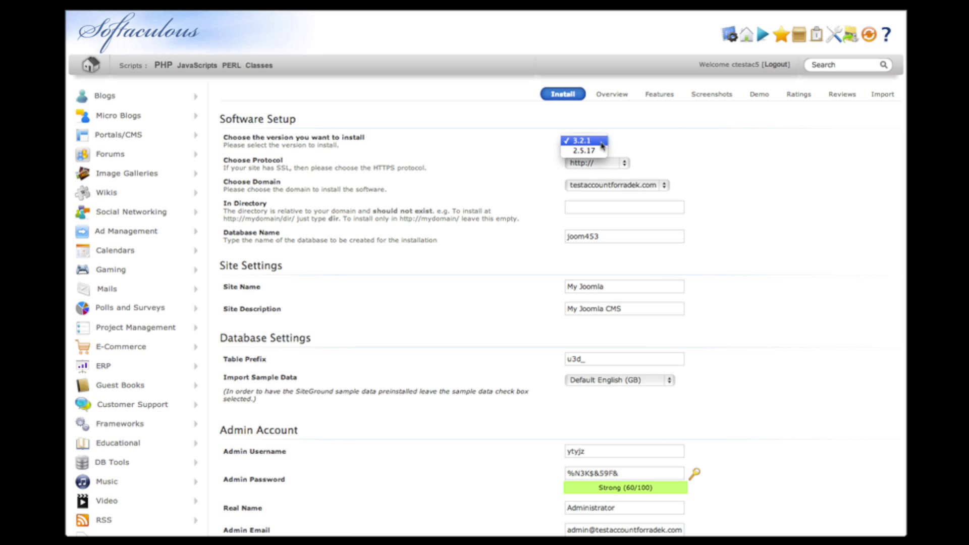
pyautogui.click(583, 141)
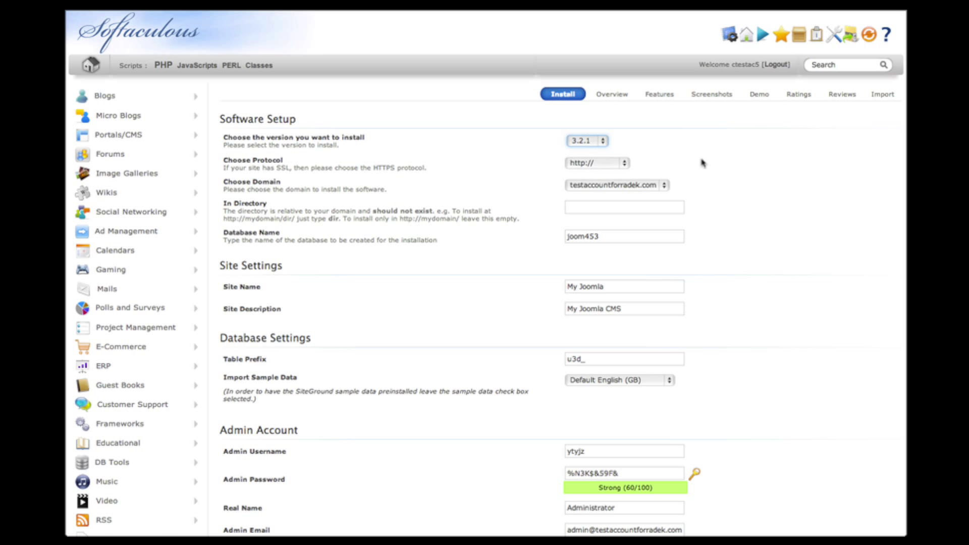
pyautogui.scroll(-3)
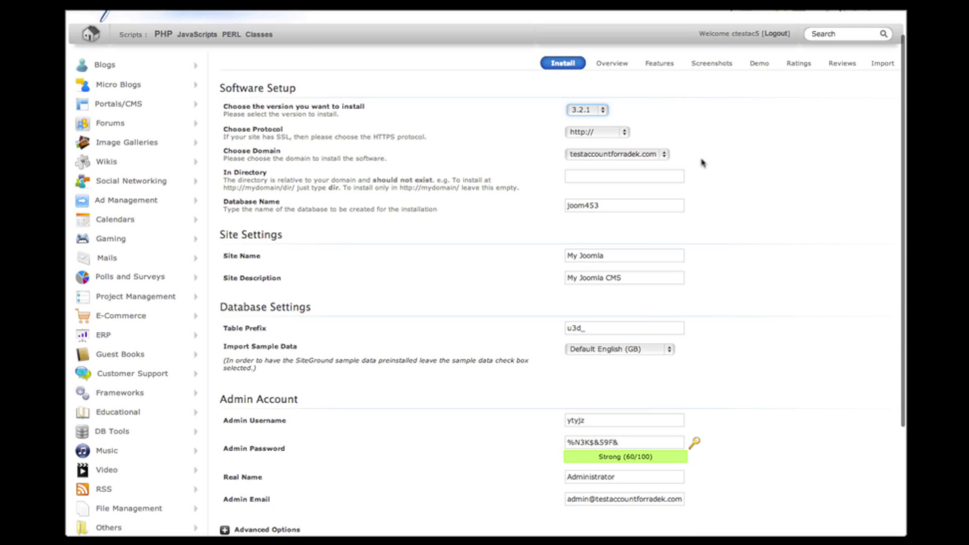
pyautogui.scroll(-3)
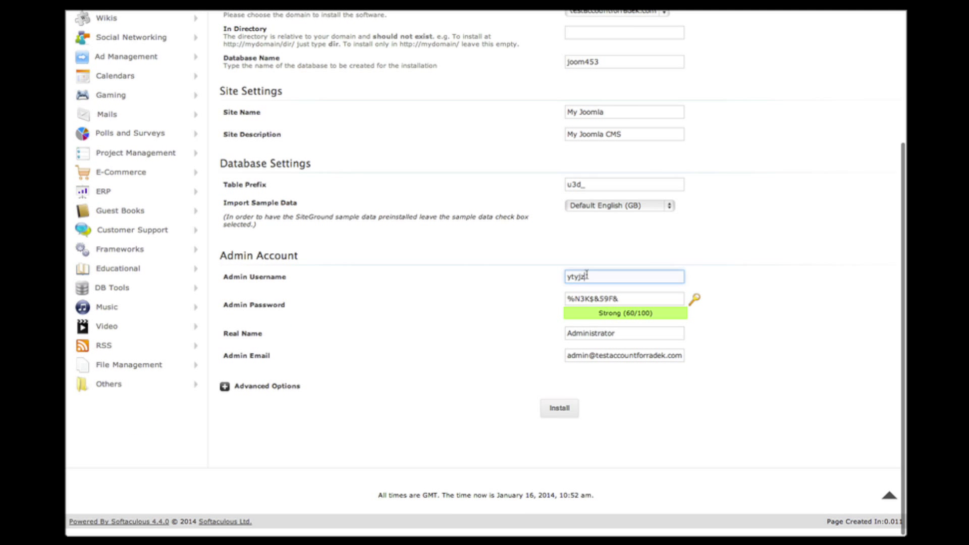
pyautogui.write('Radek')
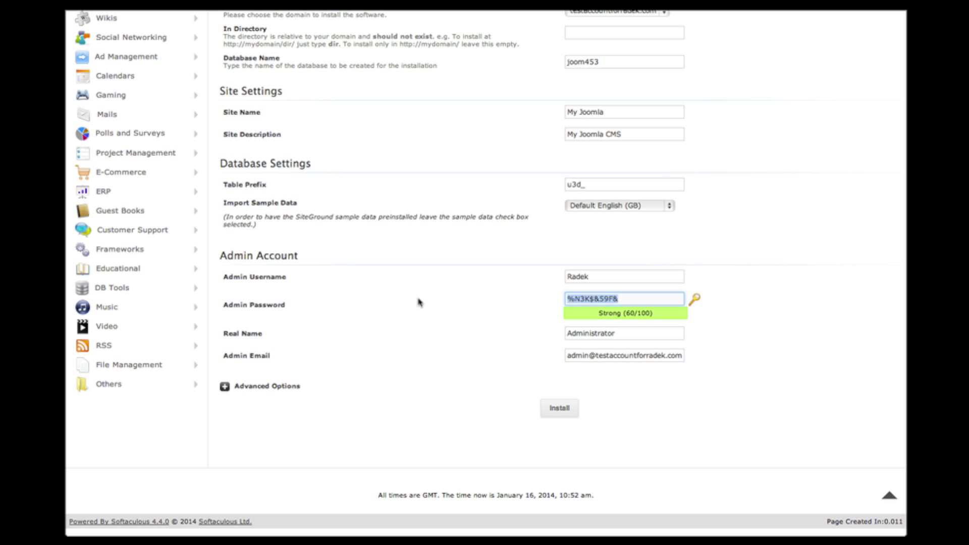
pyautogui.click(557, 408)
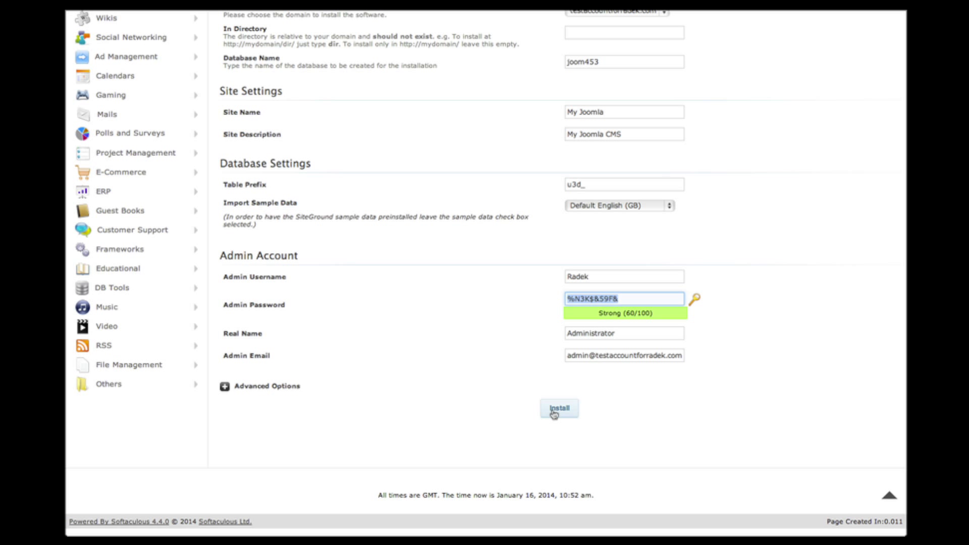
pyautogui.click(559, 408)
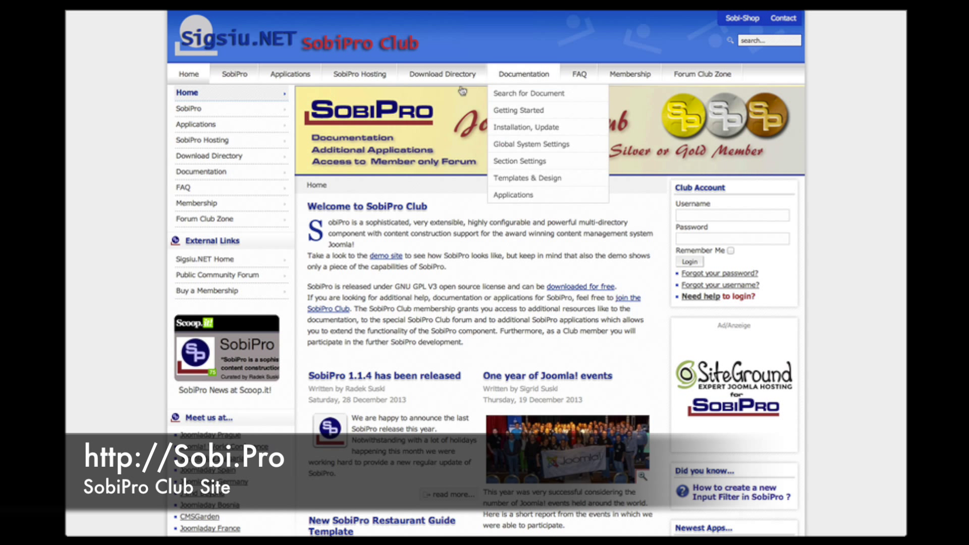
pyautogui.moveTo(443, 74)
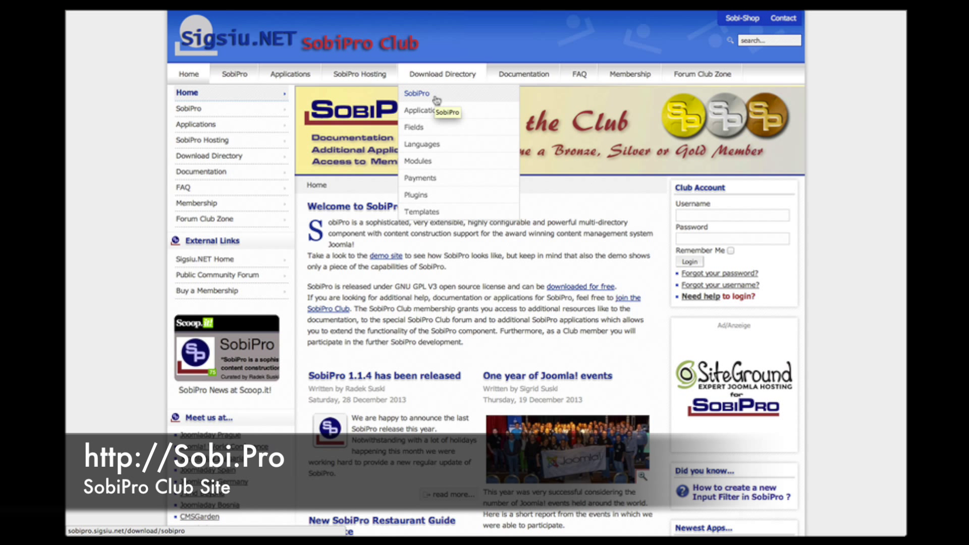
# Accept the license and save the SobiPro Full 1.1.4 package to the Desktop
pyautogui.click(416, 93)
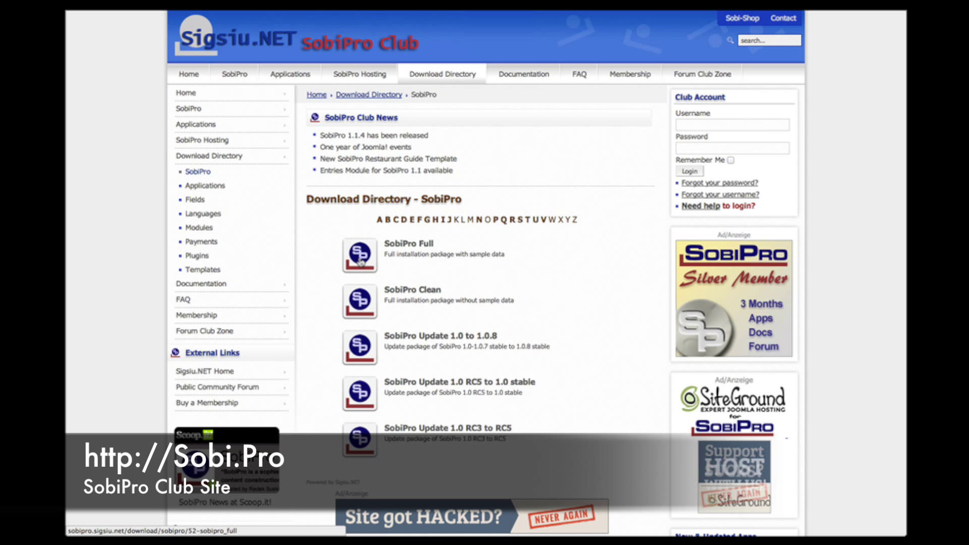
pyautogui.moveTo(359, 256)
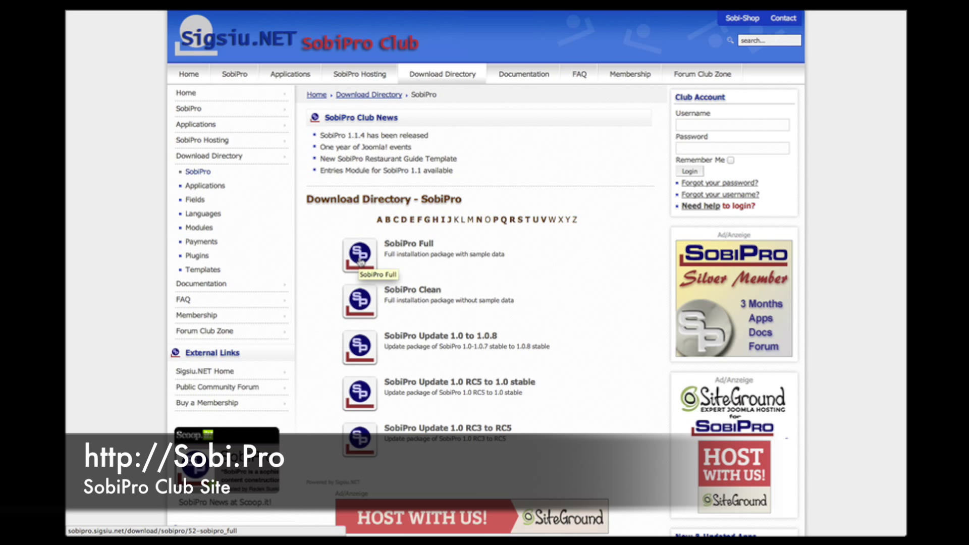
pyautogui.click(409, 243)
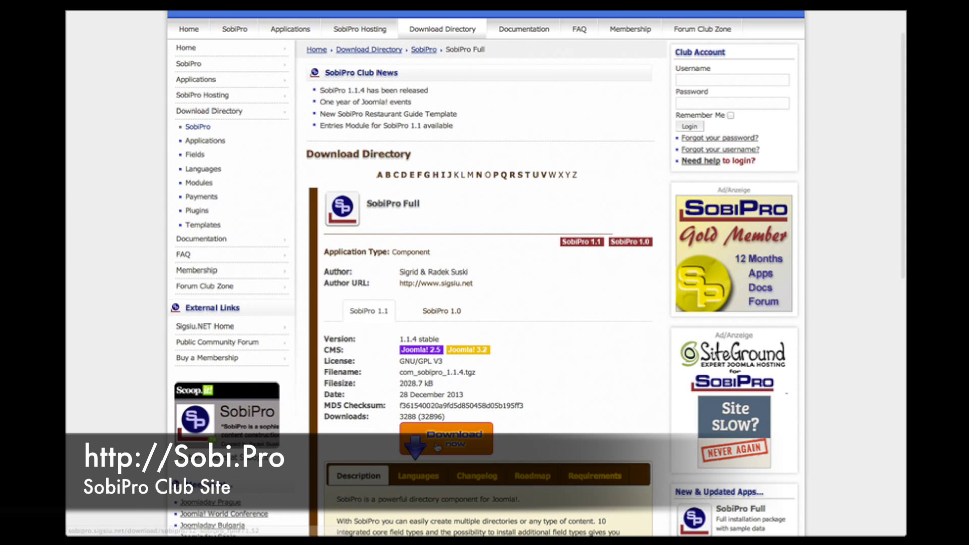
pyautogui.click(445, 438)
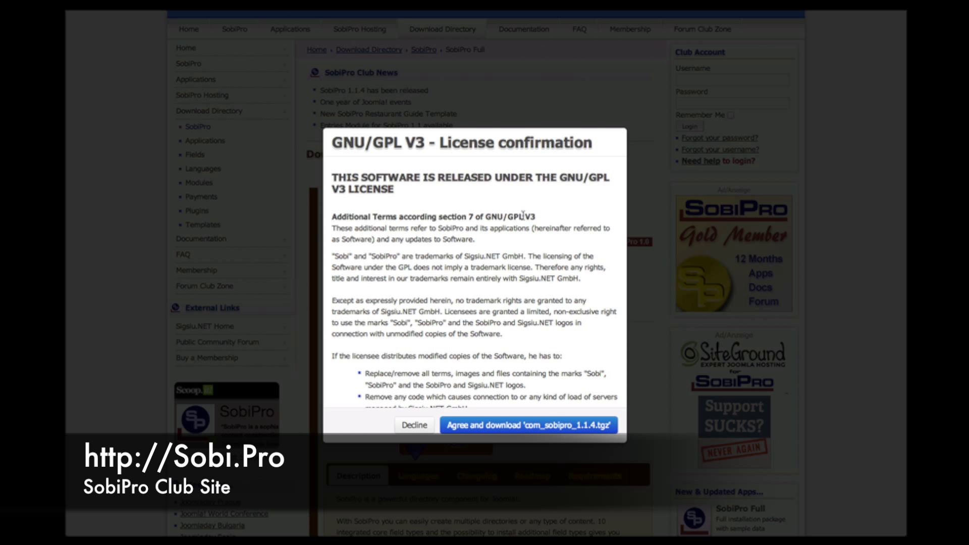
pyautogui.scroll(-3)
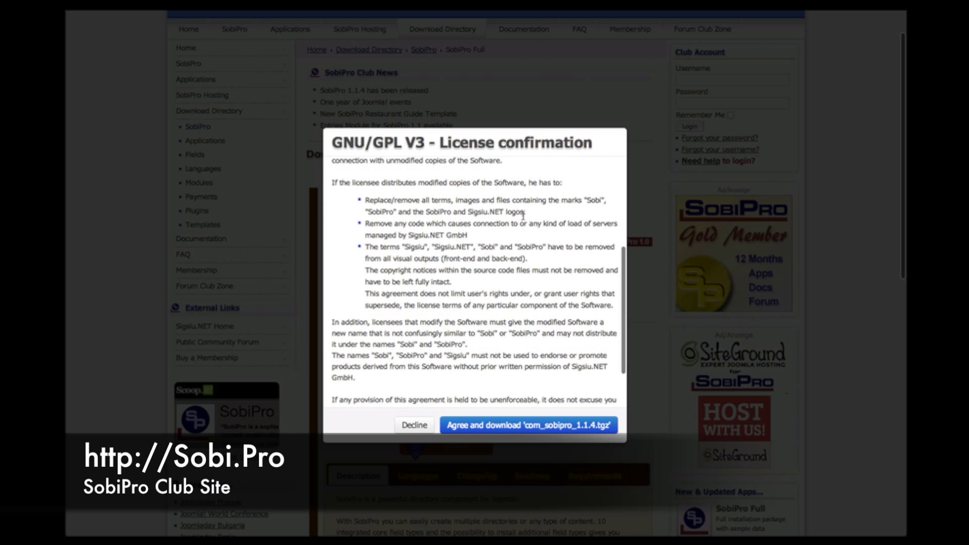
pyautogui.scroll(-3)
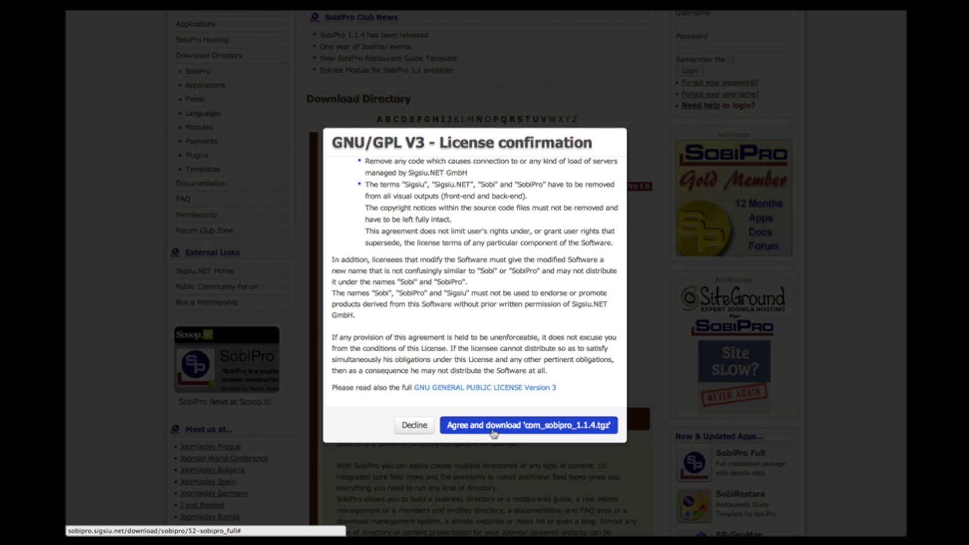
pyautogui.click(528, 425)
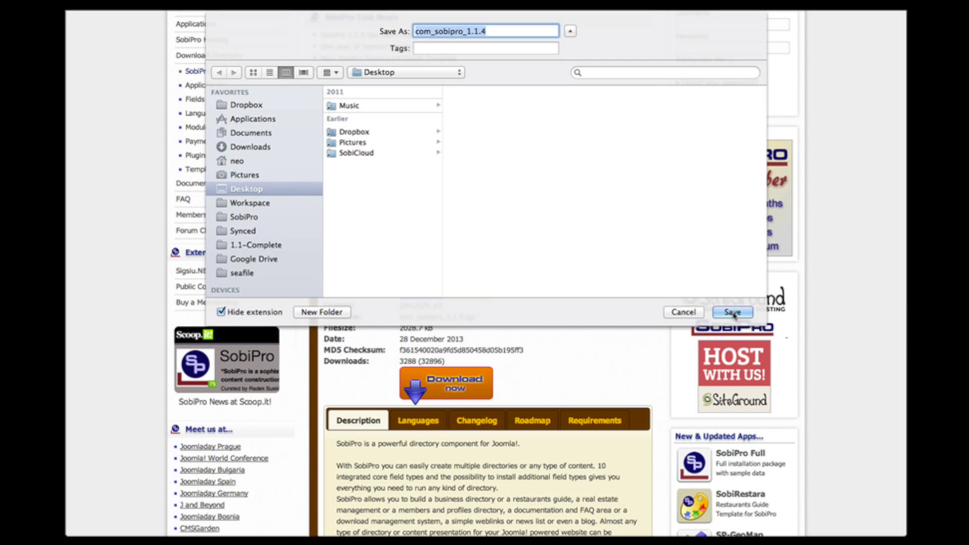
pyautogui.click(732, 312)
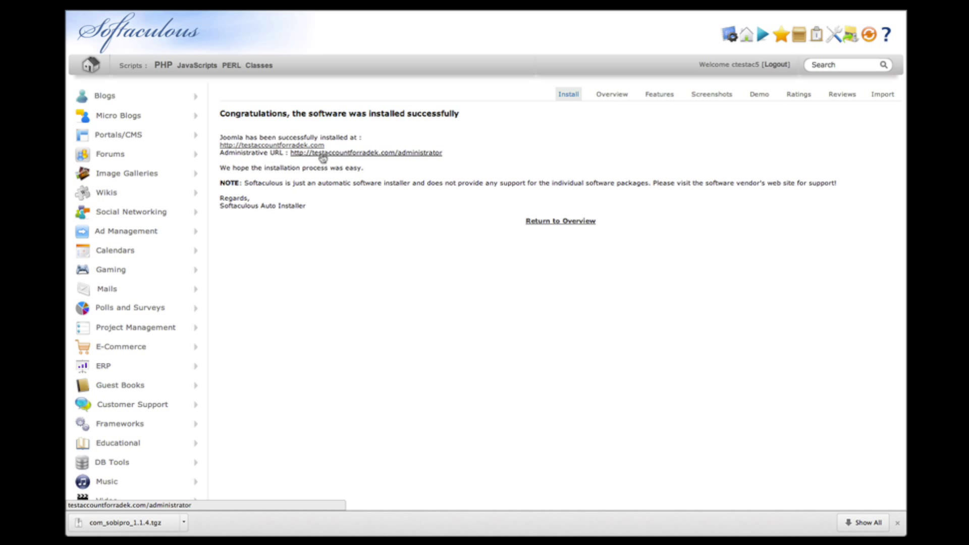
pyautogui.moveTo(294, 151)
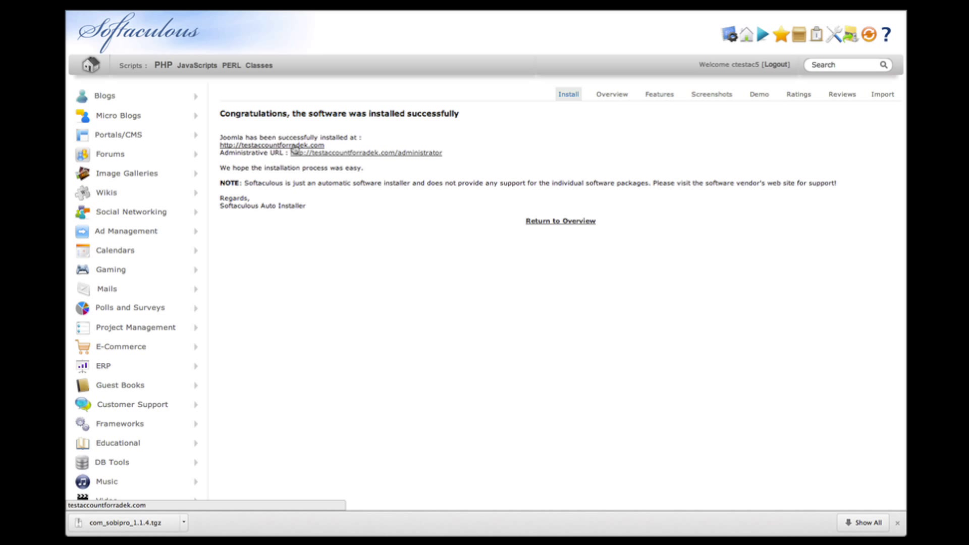
pyautogui.moveTo(623, 160)
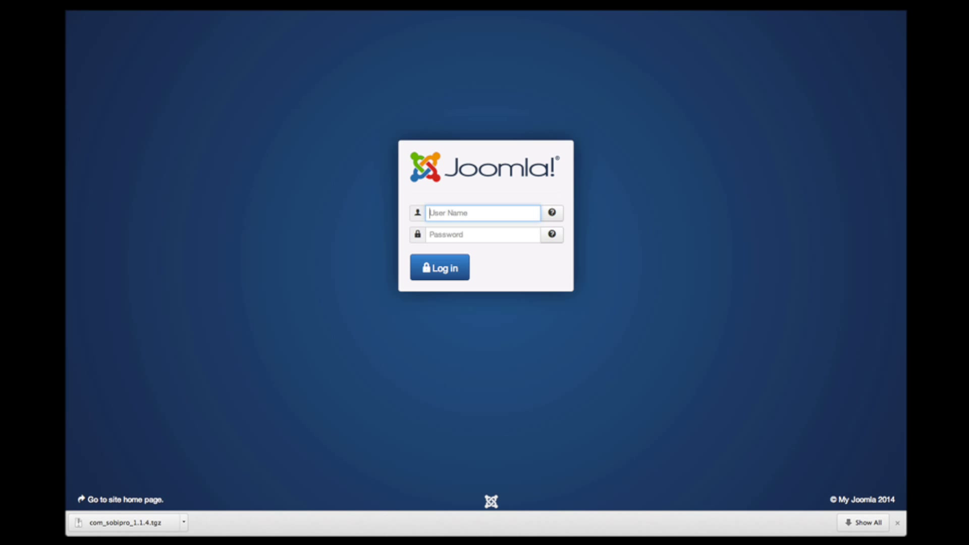
# View the new site's front page, then log in to the Joomla administrator as 'Rade…'
pyautogui.click(121, 500)
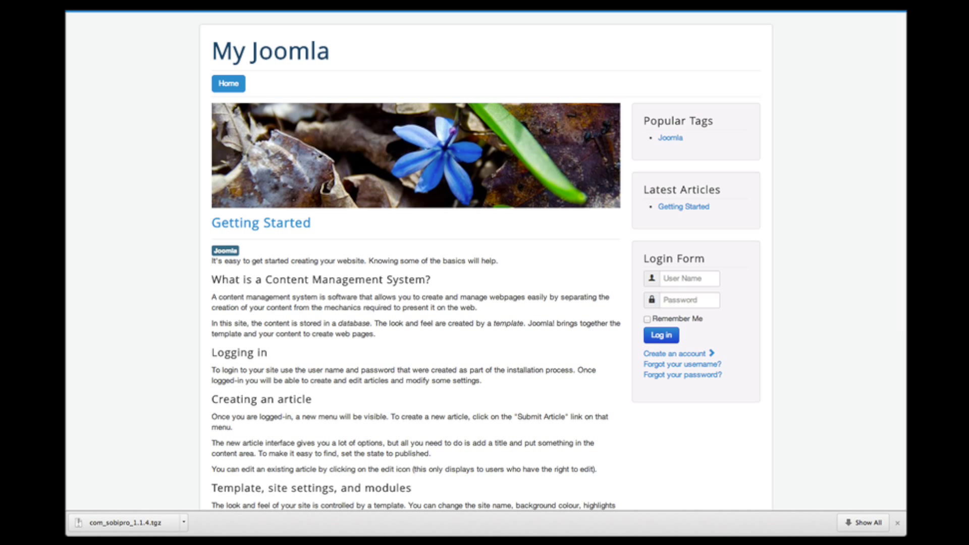
pyautogui.write('Radek')
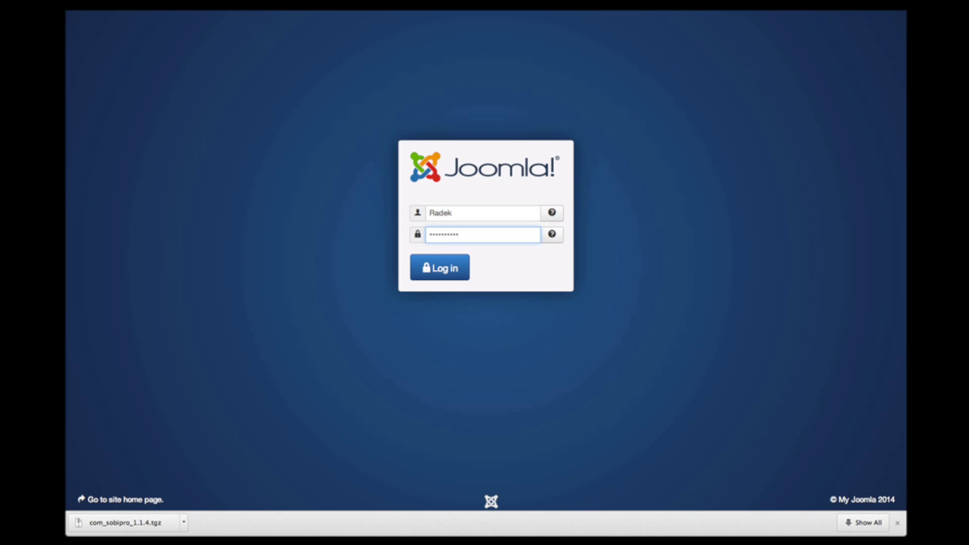
pyautogui.click(440, 267)
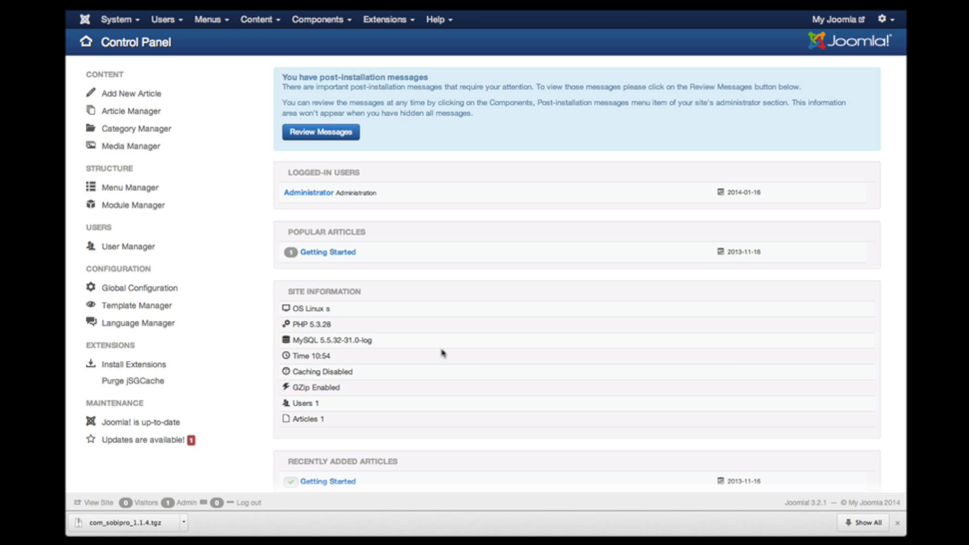
pyautogui.moveTo(388, 347)
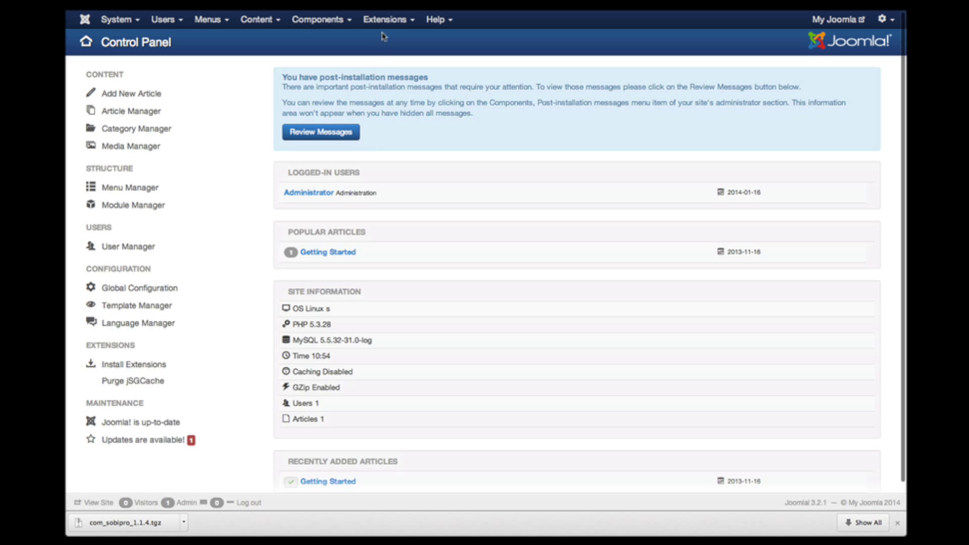
# Upload and install com_sobipro_1.1.5.tgz through Joomla's Extension Manager
pyautogui.click(385, 19)
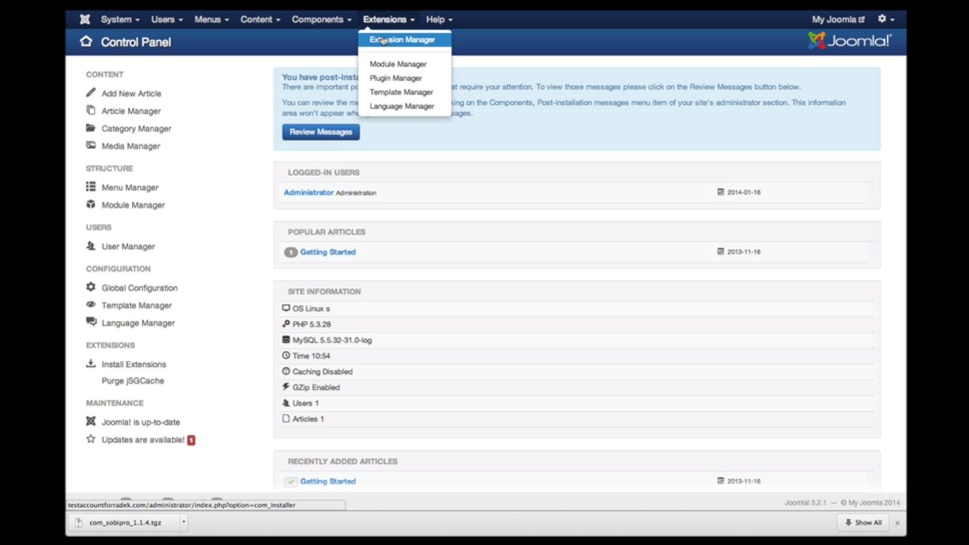
pyautogui.click(404, 39)
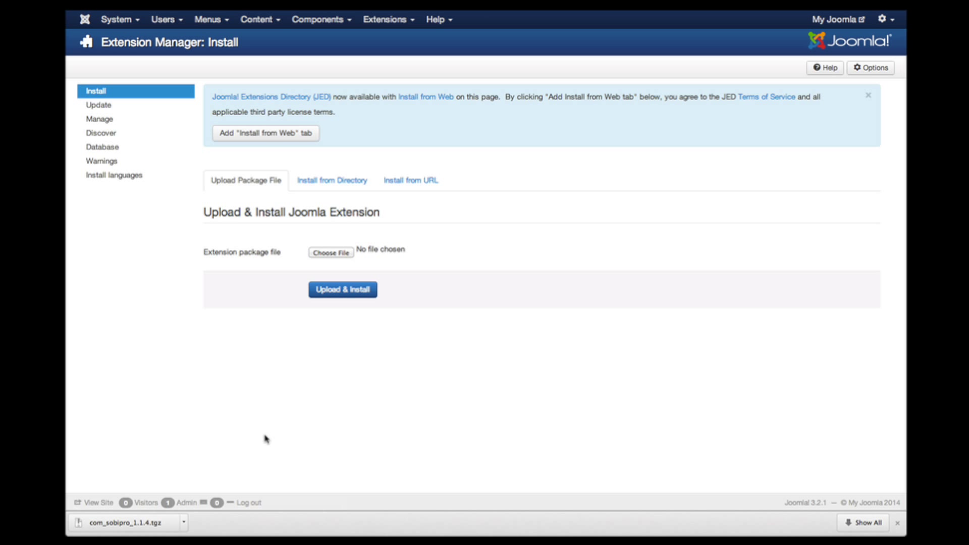
pyautogui.moveTo(354, 265)
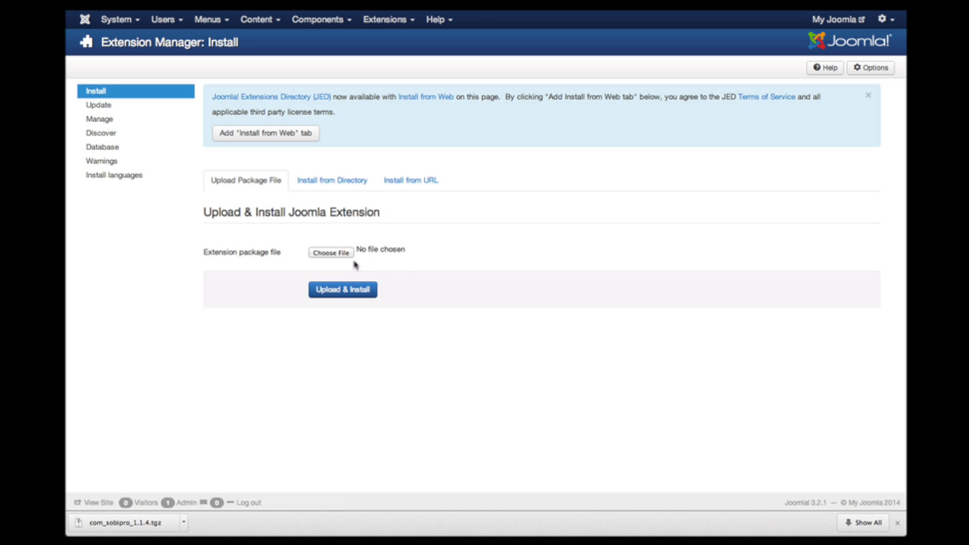
pyautogui.click(330, 253)
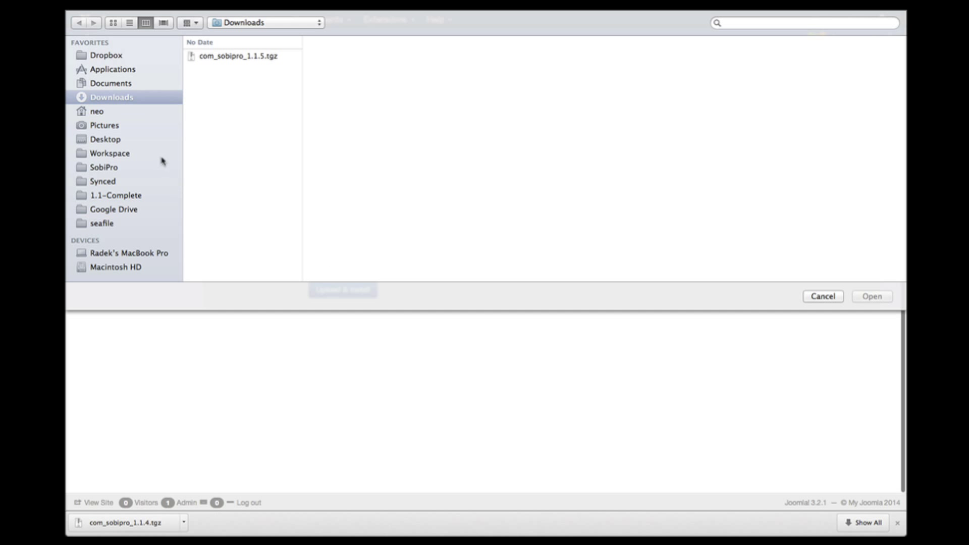
pyautogui.click(233, 55)
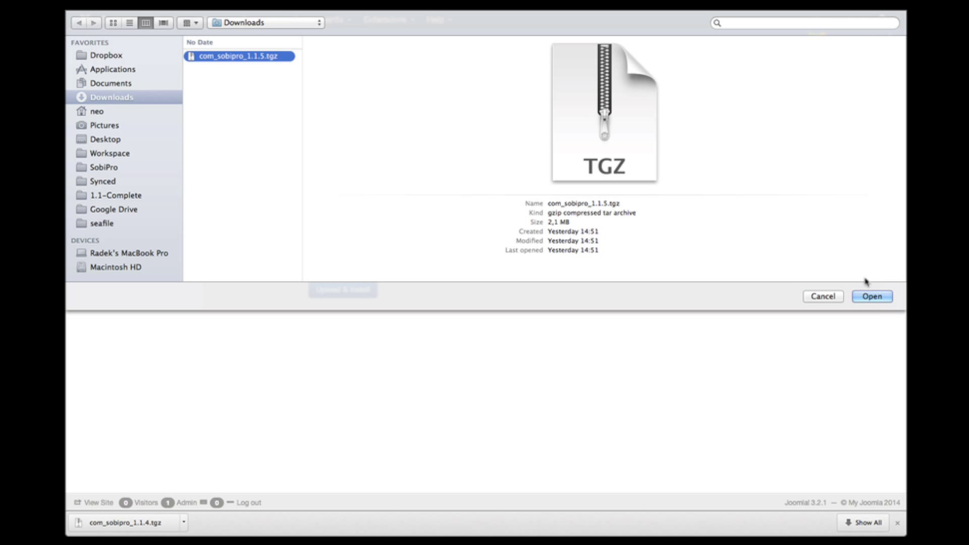
pyautogui.click(871, 296)
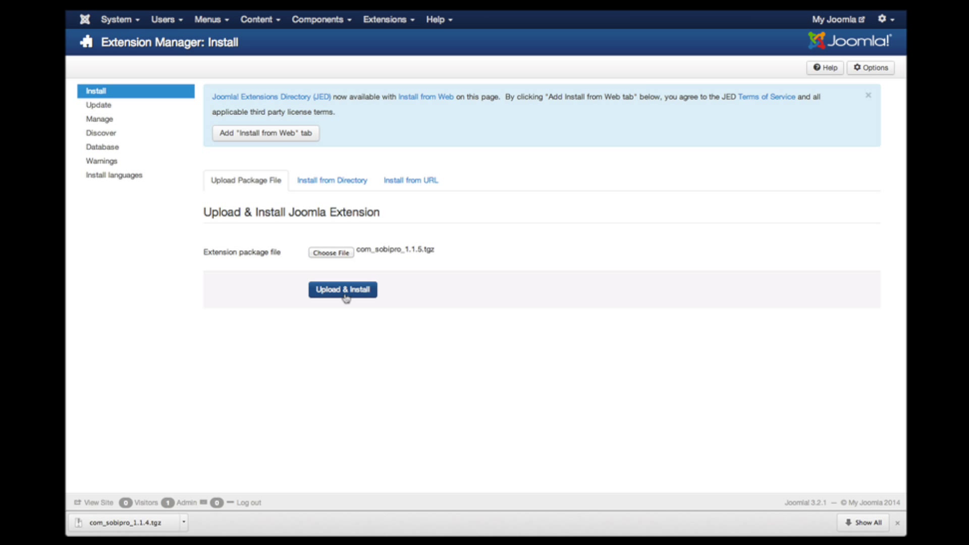
pyautogui.click(342, 289)
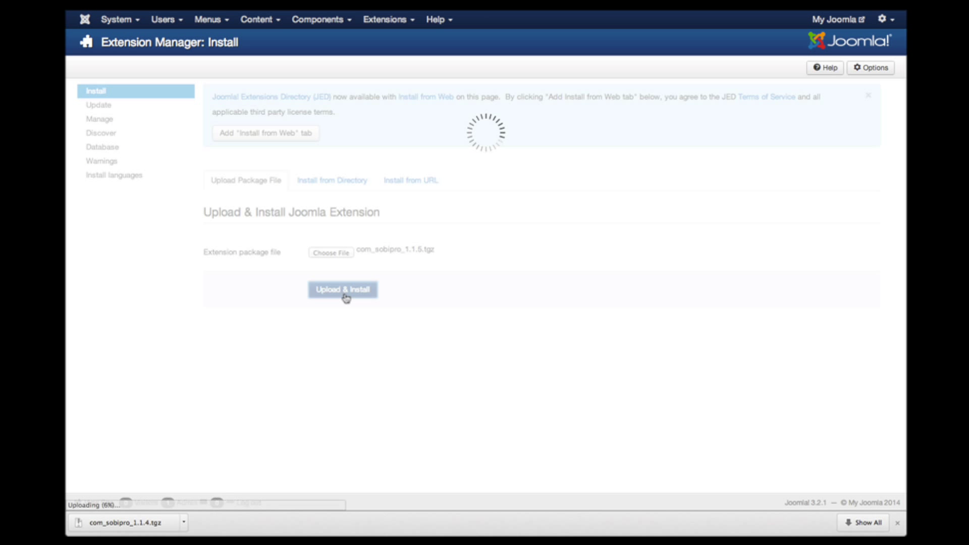
# Let SobiPro finish installing, dismiss the requirements alert, and continue past the system check
pyautogui.click(342, 290)
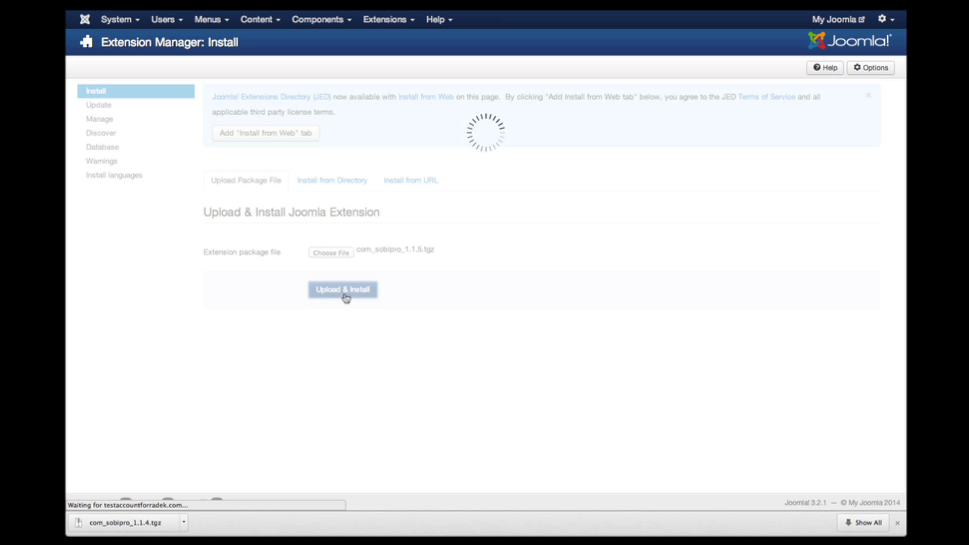
pyautogui.click(342, 289)
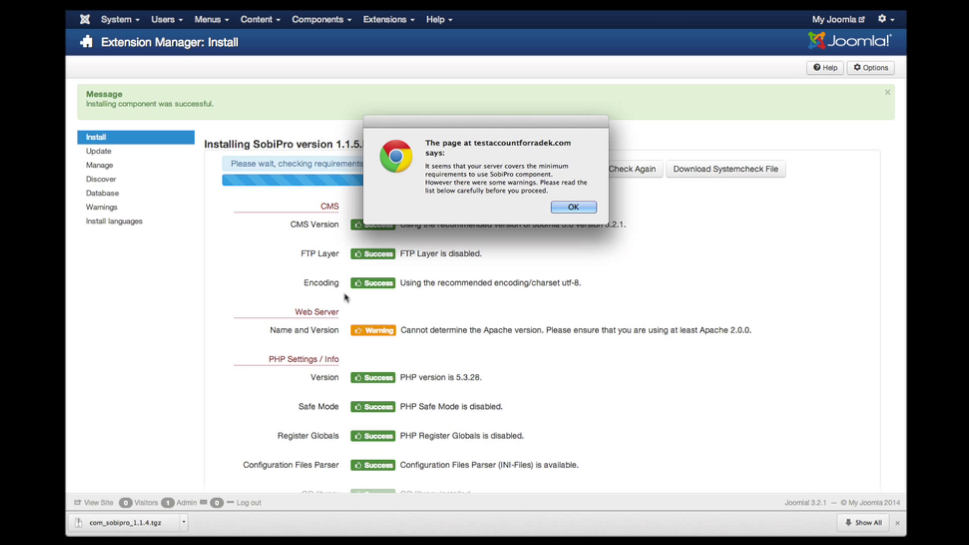
pyautogui.moveTo(515, 224)
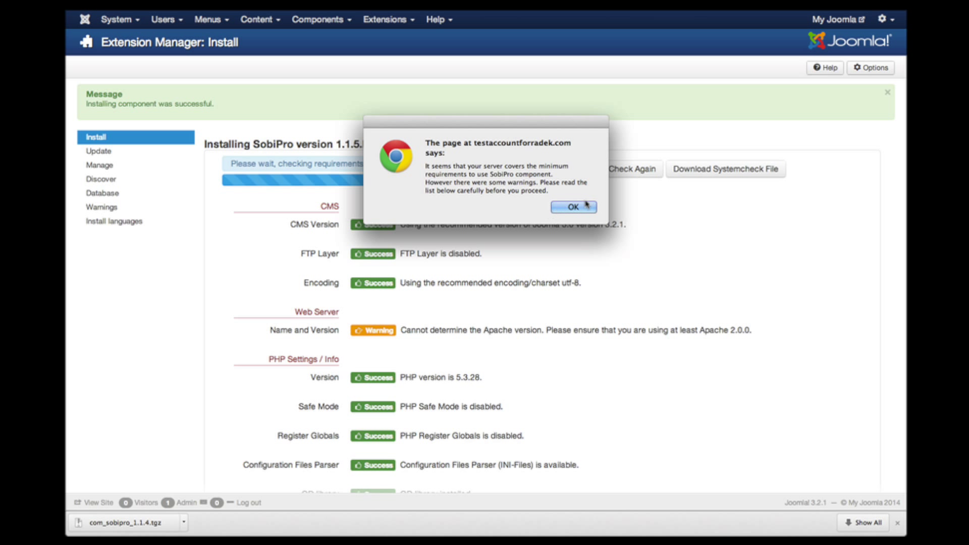
pyautogui.click(575, 207)
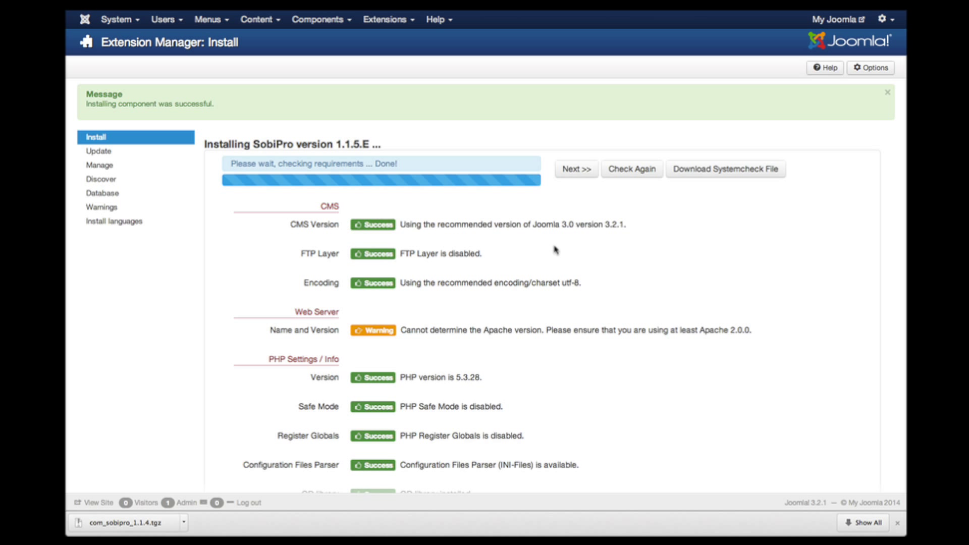
pyautogui.moveTo(436, 329)
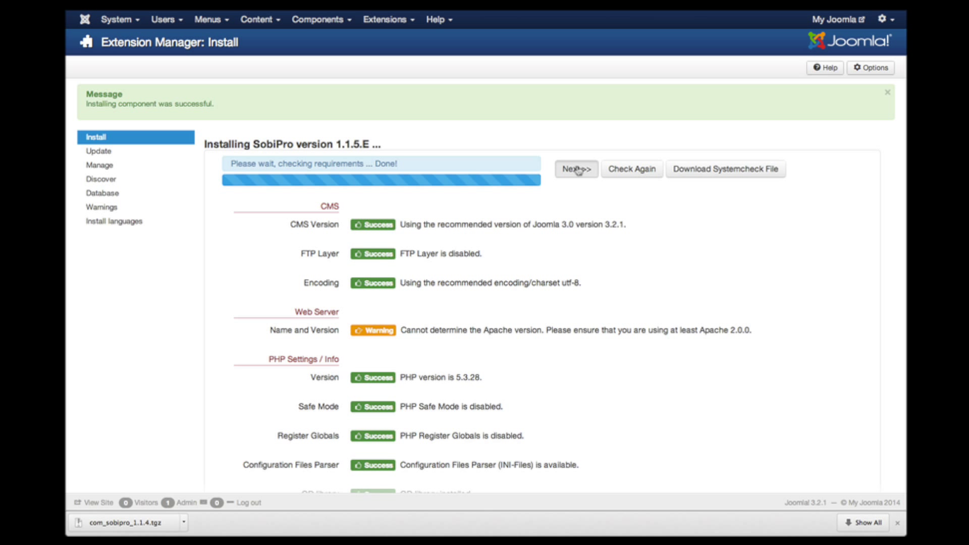
pyautogui.click(576, 169)
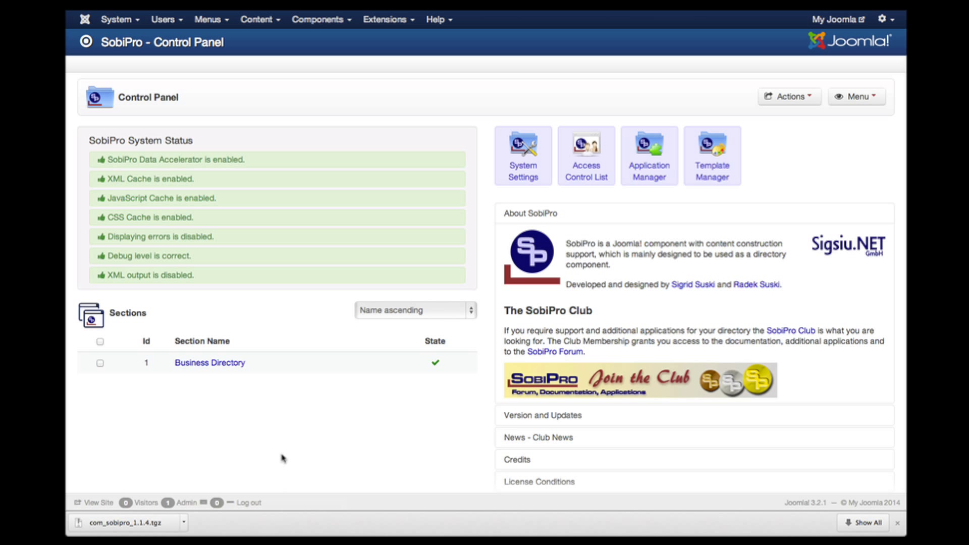
pyautogui.moveTo(221, 388)
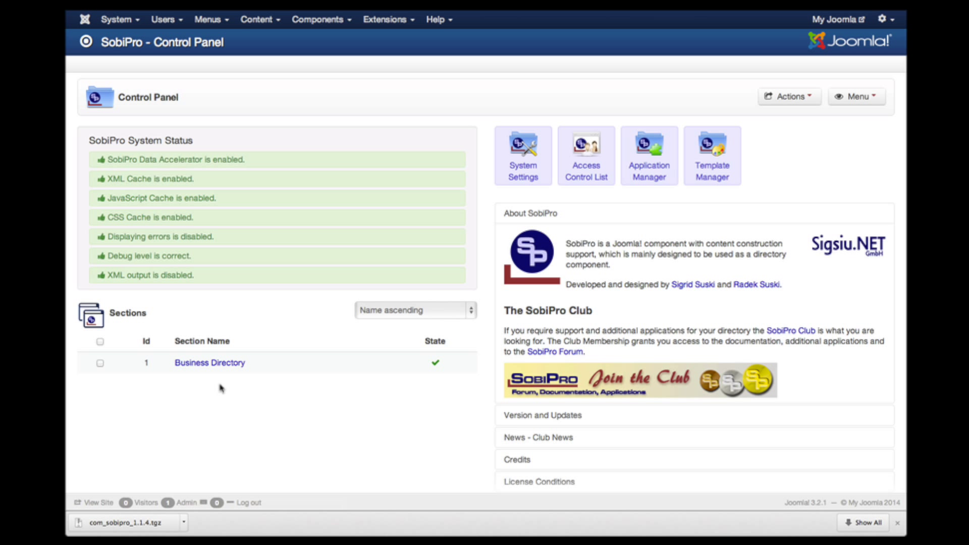
pyautogui.moveTo(210, 363)
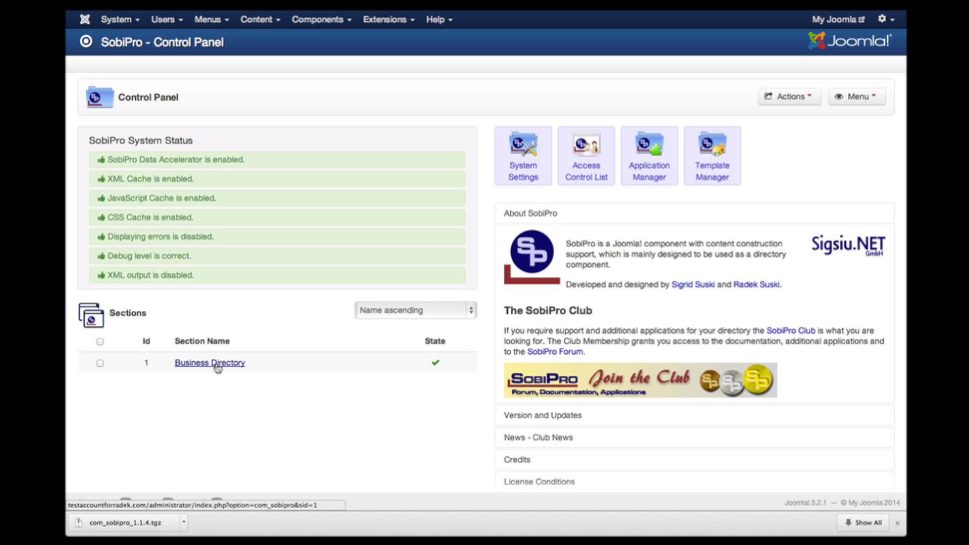
# Open the Business Directory section, expand Section Configuration, and go to Fields Manager
pyautogui.click(209, 363)
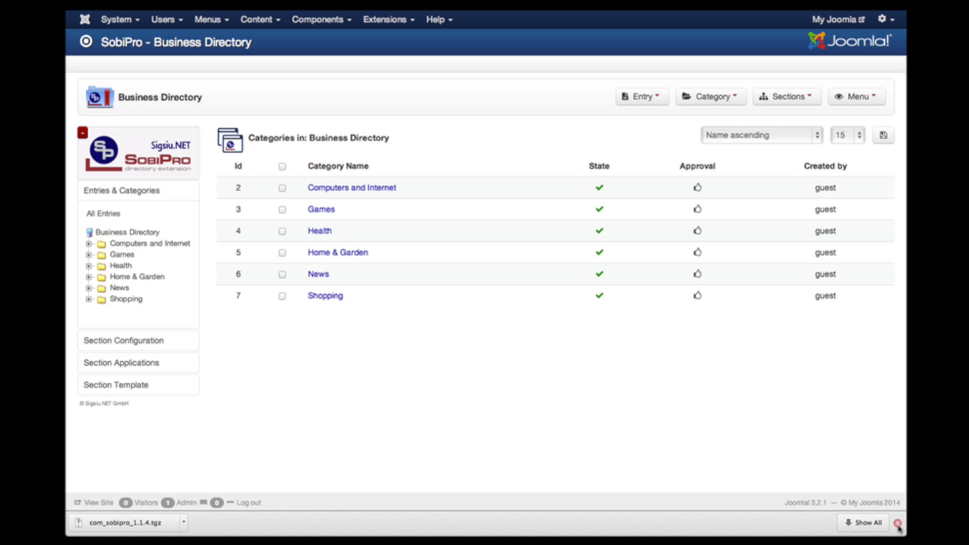
pyautogui.click(898, 522)
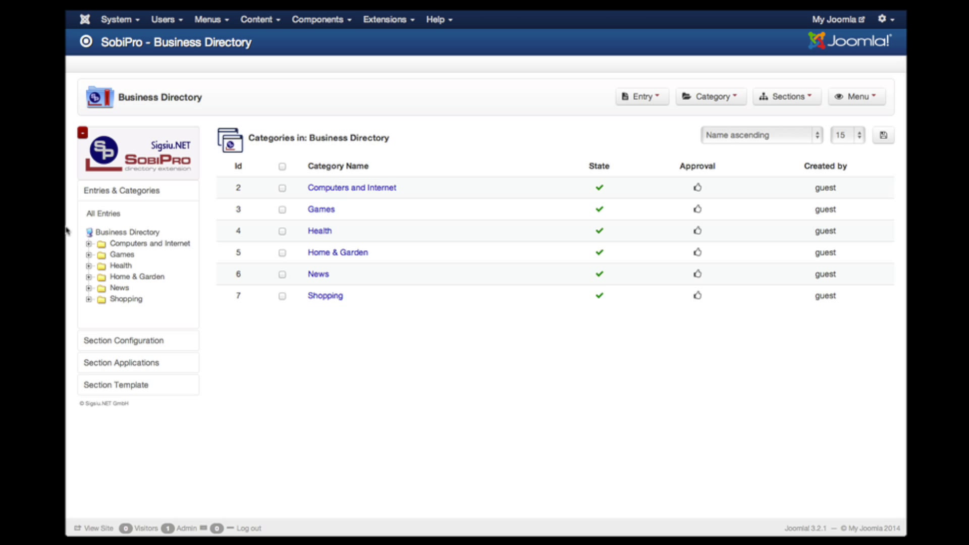
pyautogui.click(90, 243)
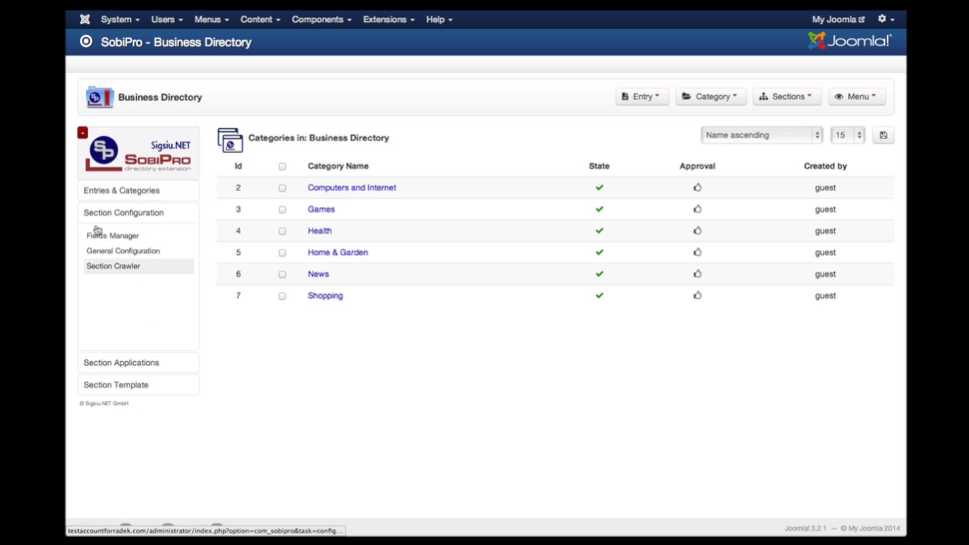
pyautogui.click(113, 236)
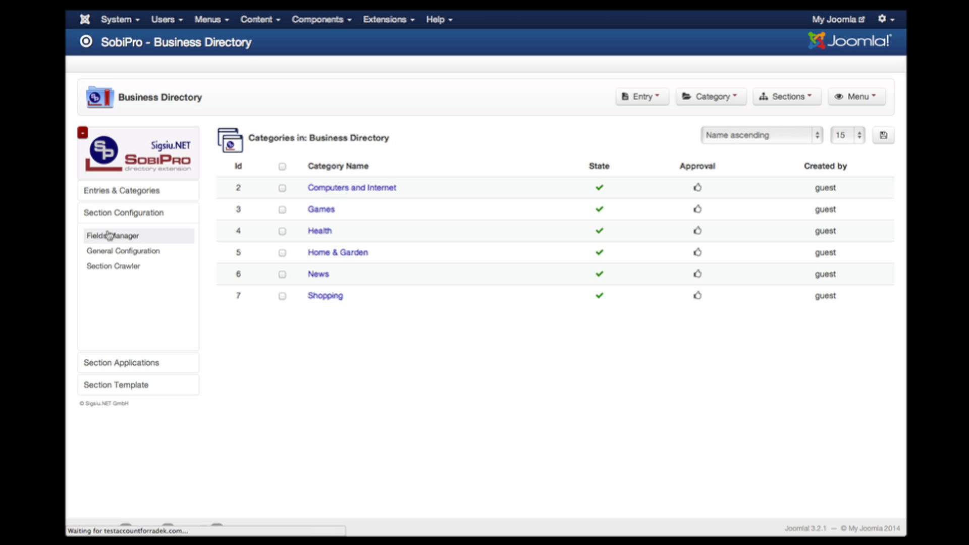
# Review the Business Directory fields, from Company Name down to Business Days
pyautogui.click(112, 236)
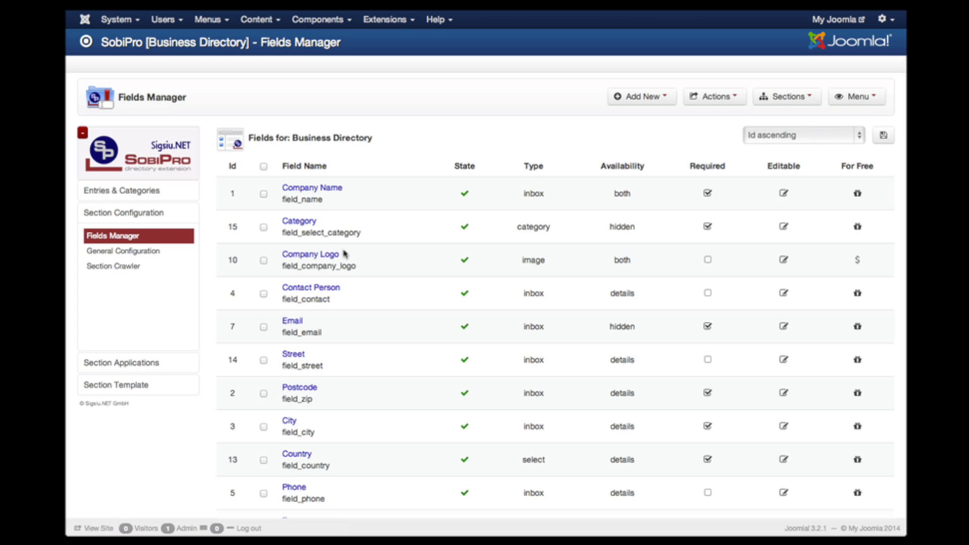
pyautogui.scroll(-3)
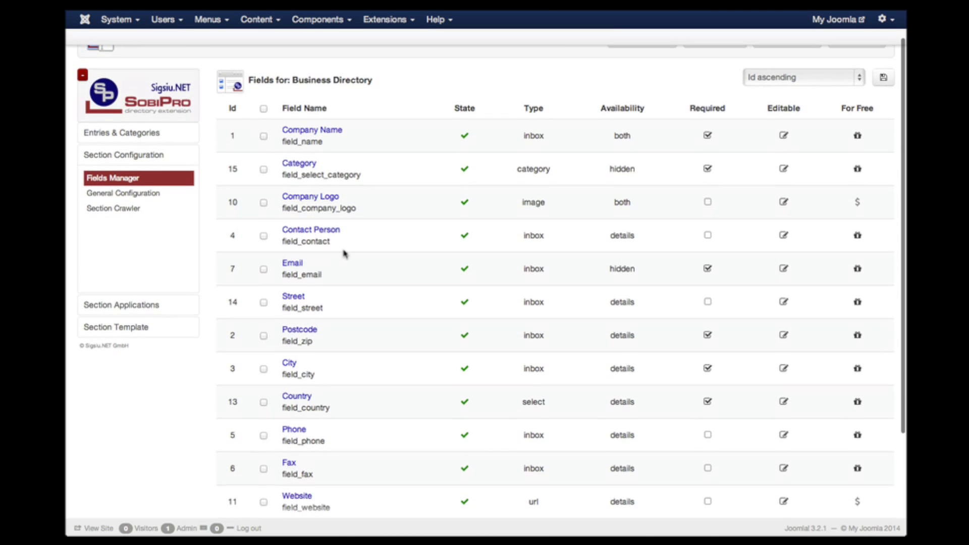
pyautogui.scroll(-3)
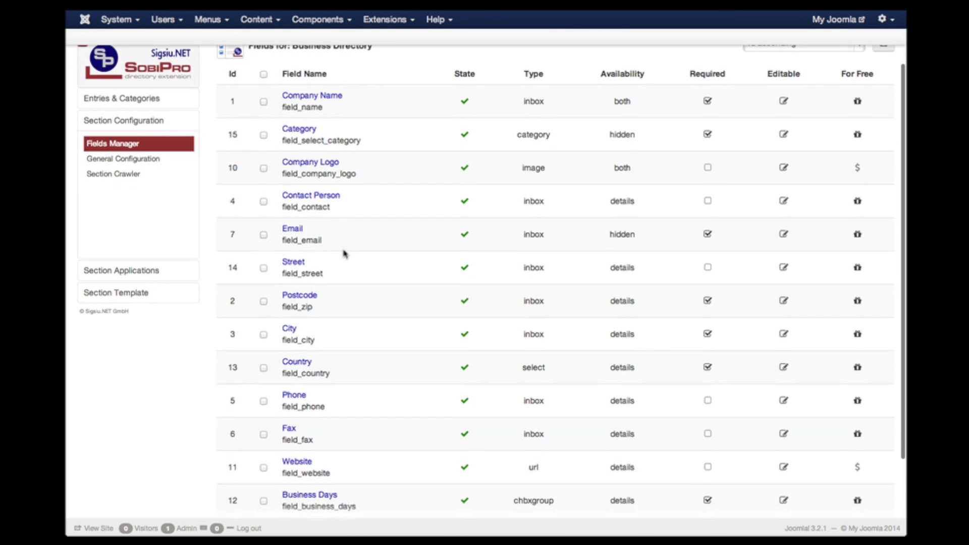
pyautogui.scroll(-3)
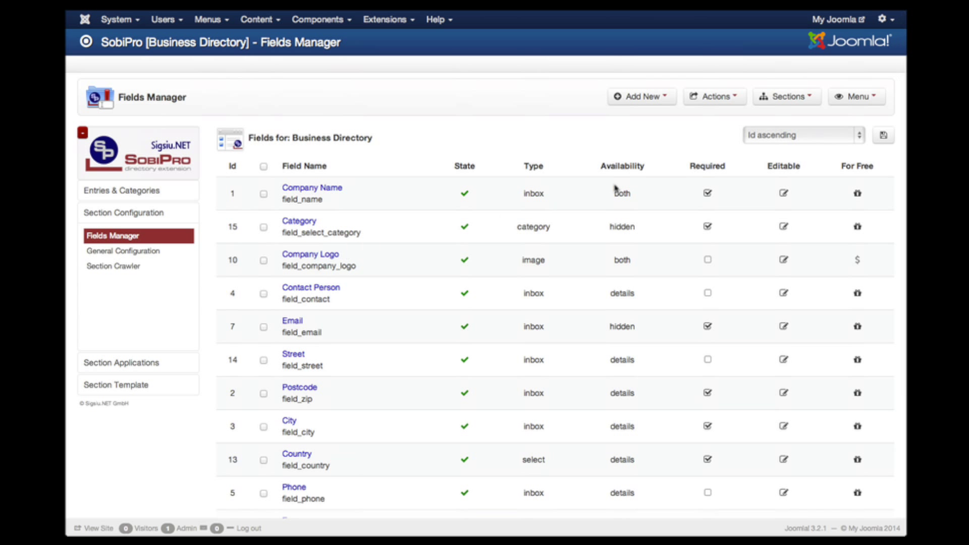
pyautogui.click(641, 96)
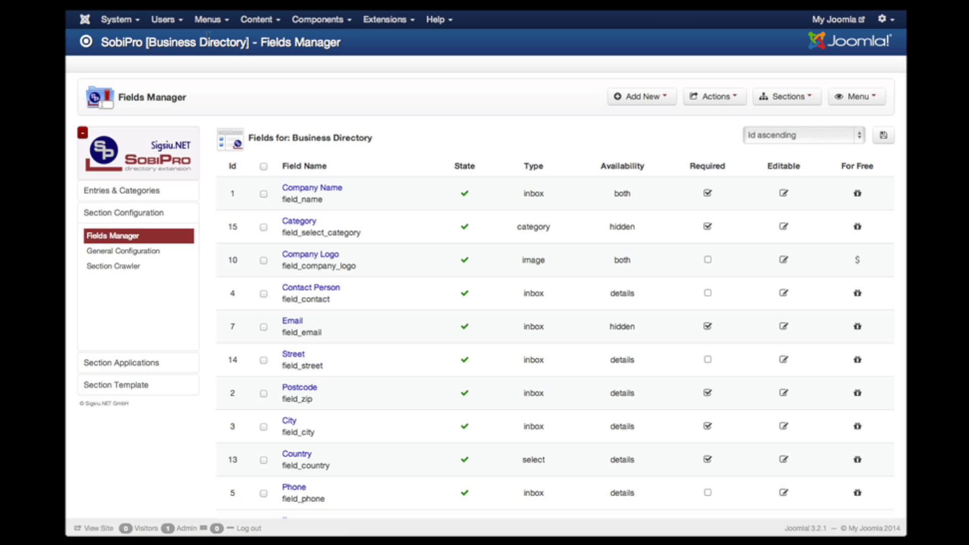
pyautogui.click(210, 20)
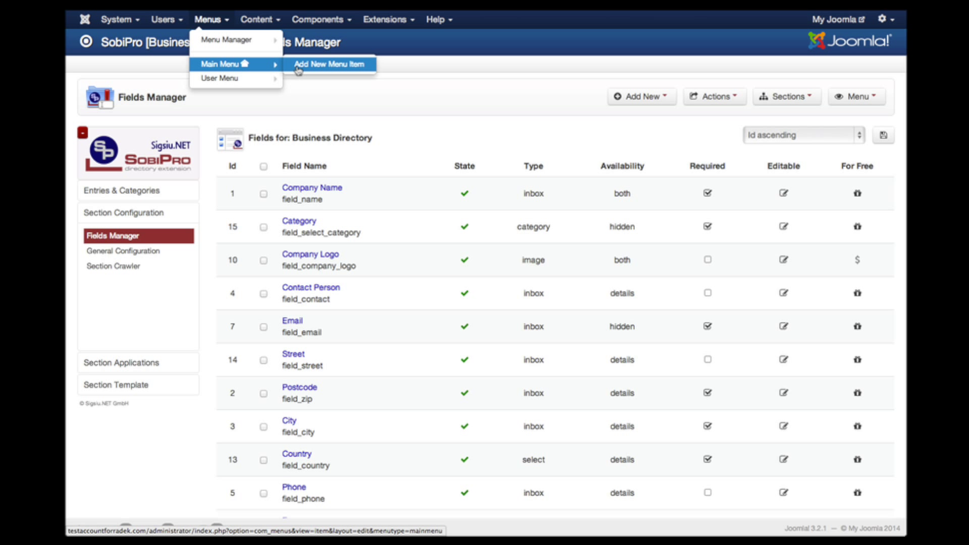
# Create a new Main Menu item titled 'Business Directory'
pyautogui.click(329, 64)
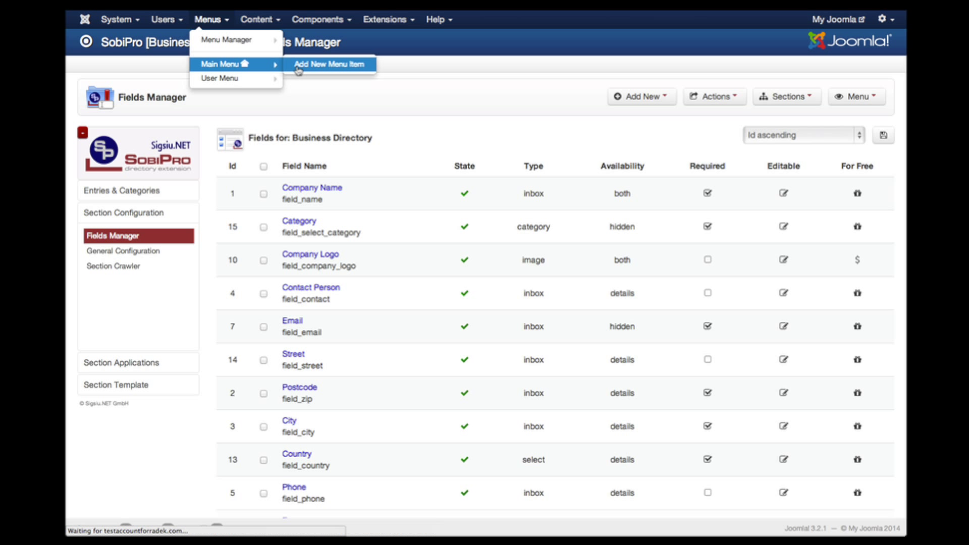
pyautogui.click(330, 63)
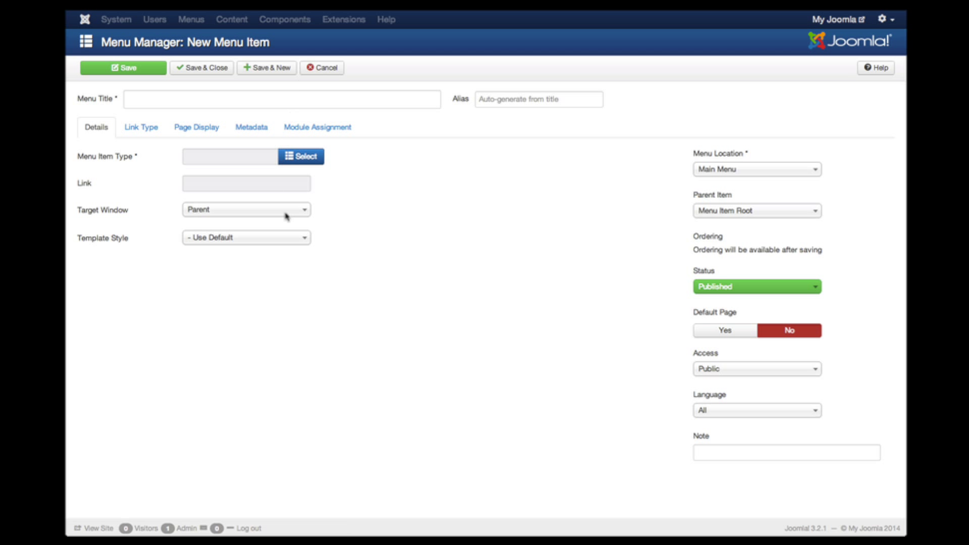
pyautogui.click(282, 99)
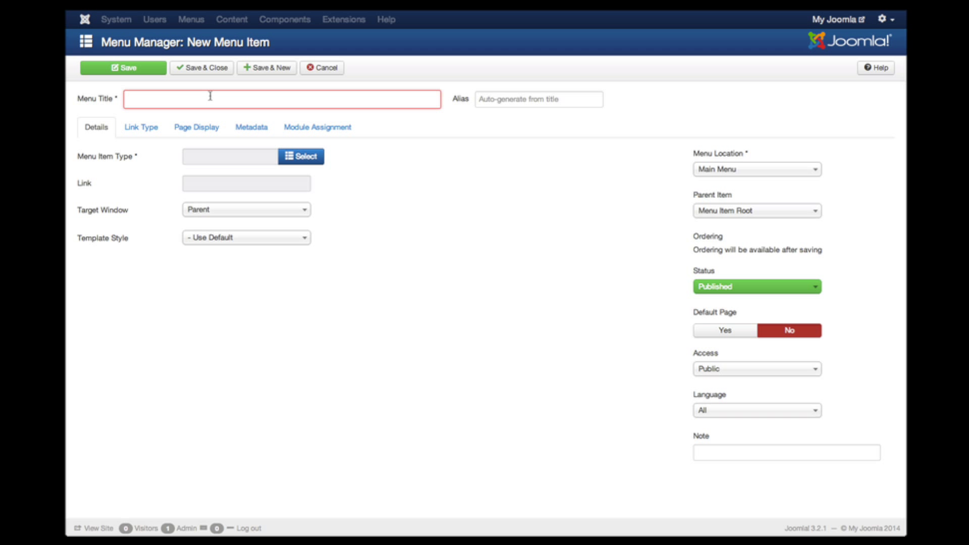
pyautogui.write('Business Directory')
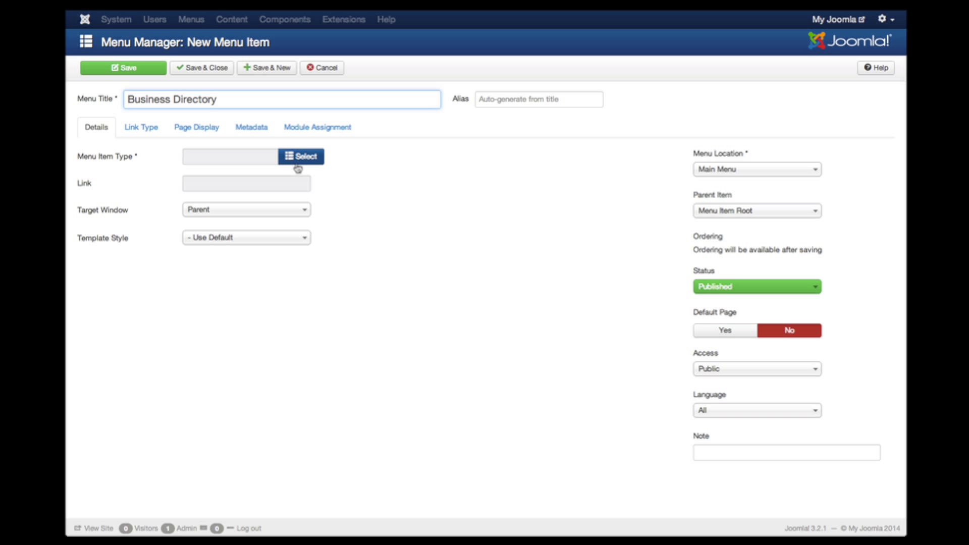
# Make it a SobiPro Functionality item using the Business Directory section
pyautogui.click(300, 157)
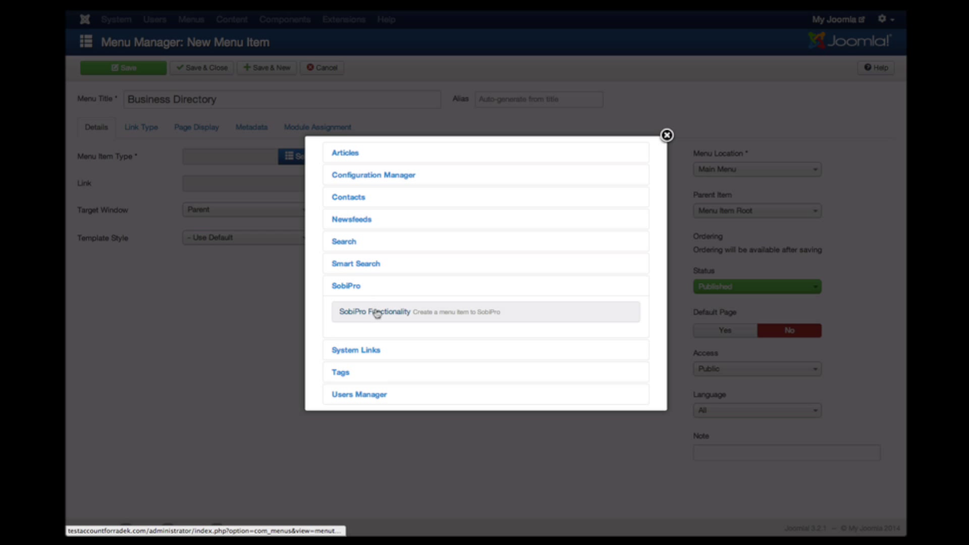
pyautogui.click(667, 135)
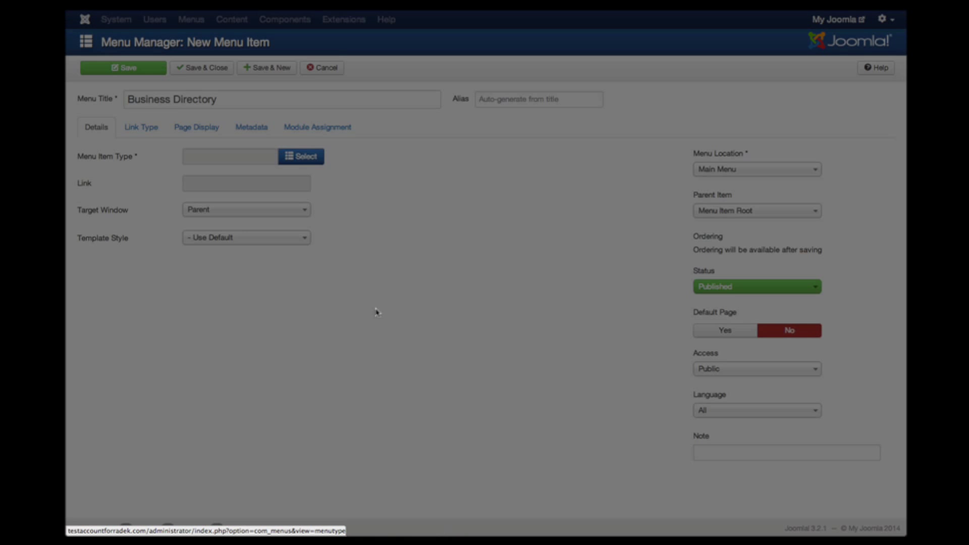
pyautogui.click(301, 156)
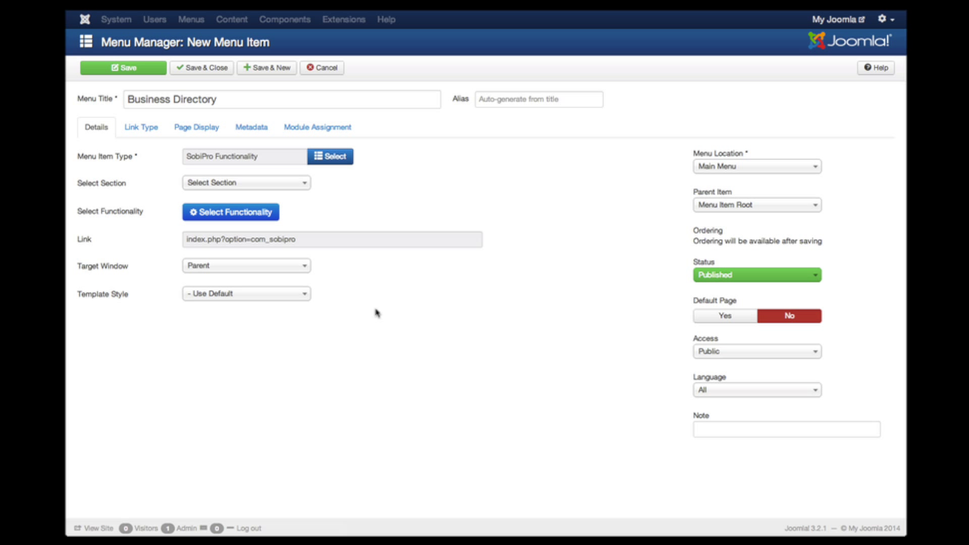
pyautogui.click(245, 182)
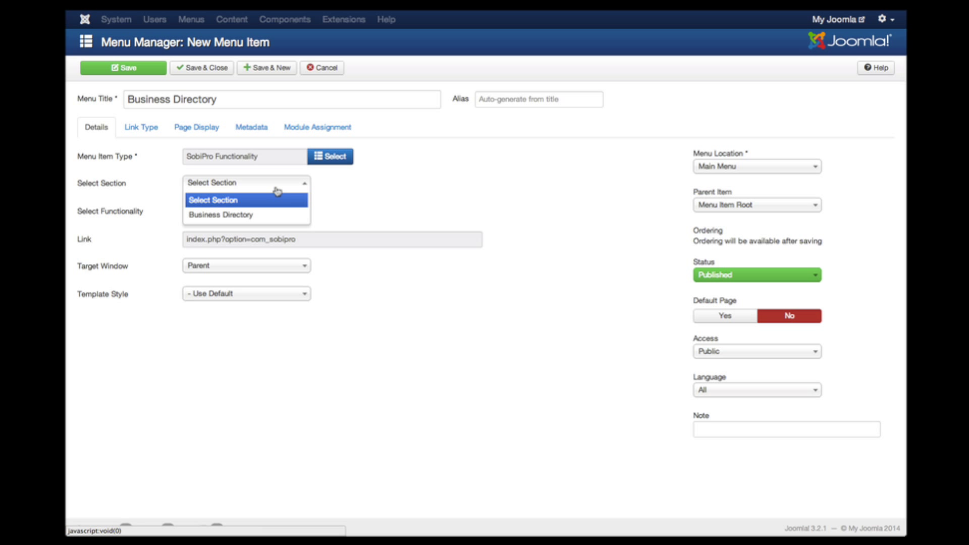
pyautogui.click(219, 214)
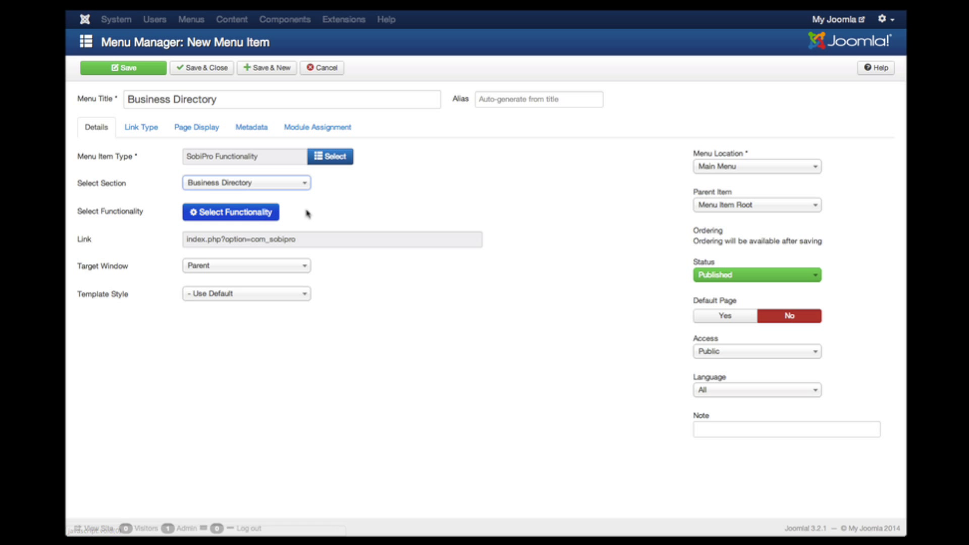
pyautogui.click(231, 212)
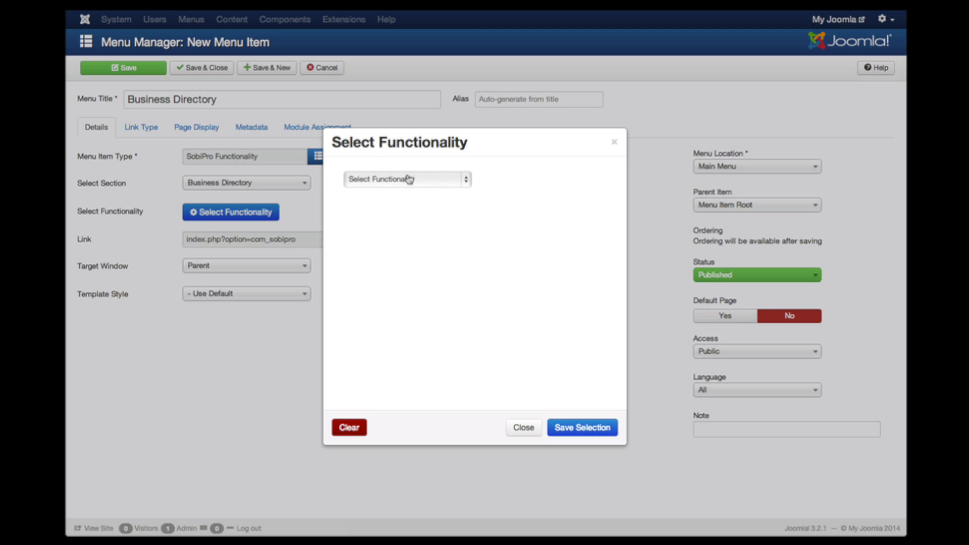
# Choose 'Link to a Section' as the menu item's functionality and save the selection
pyautogui.click(406, 178)
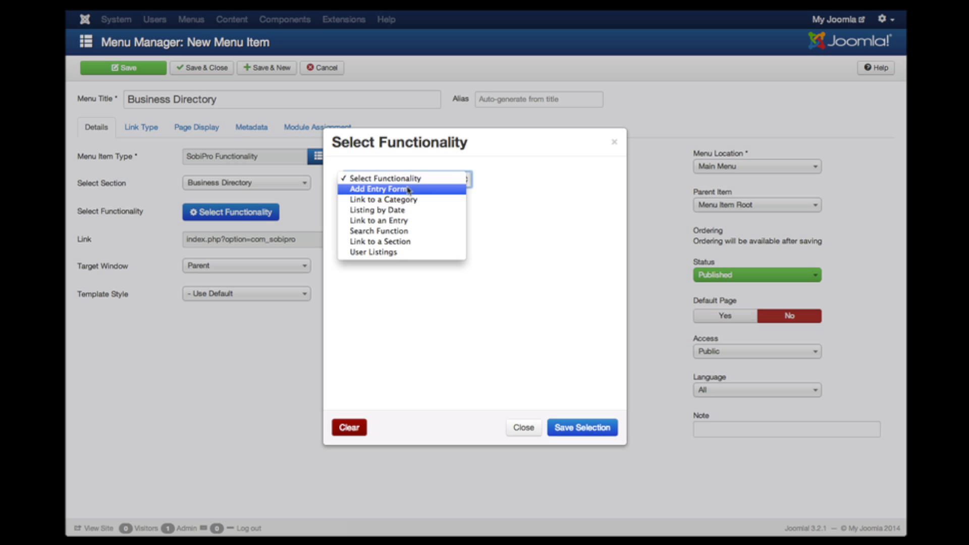
pyautogui.moveTo(377, 210)
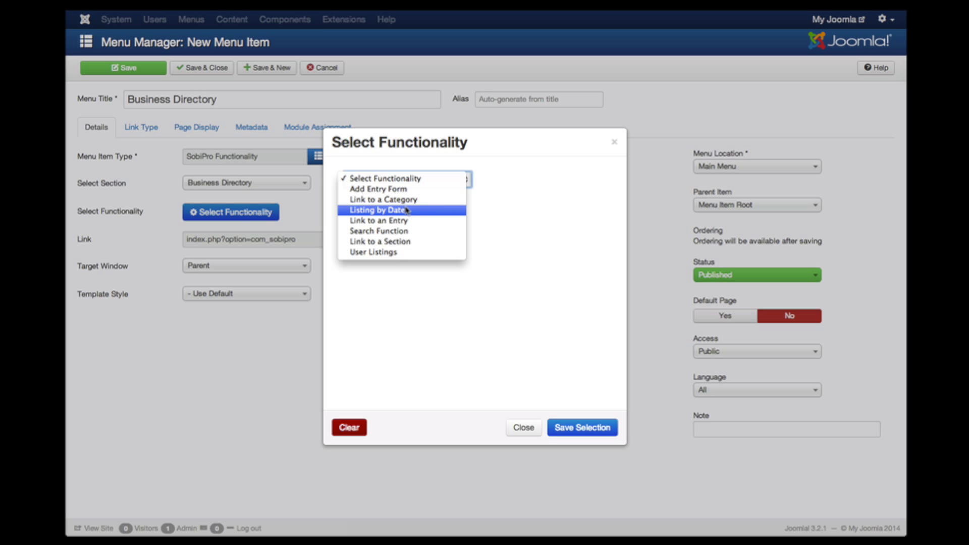
pyautogui.moveTo(379, 231)
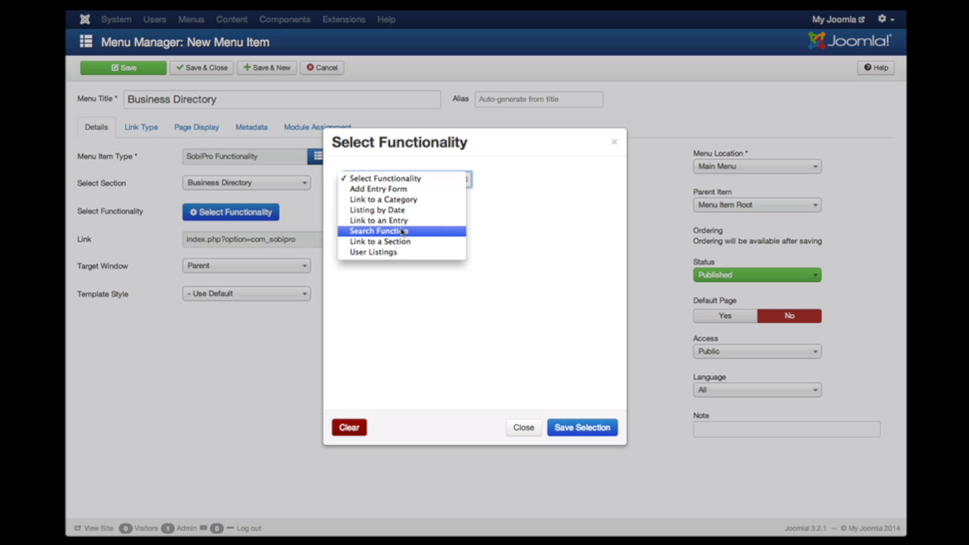
pyautogui.click(407, 180)
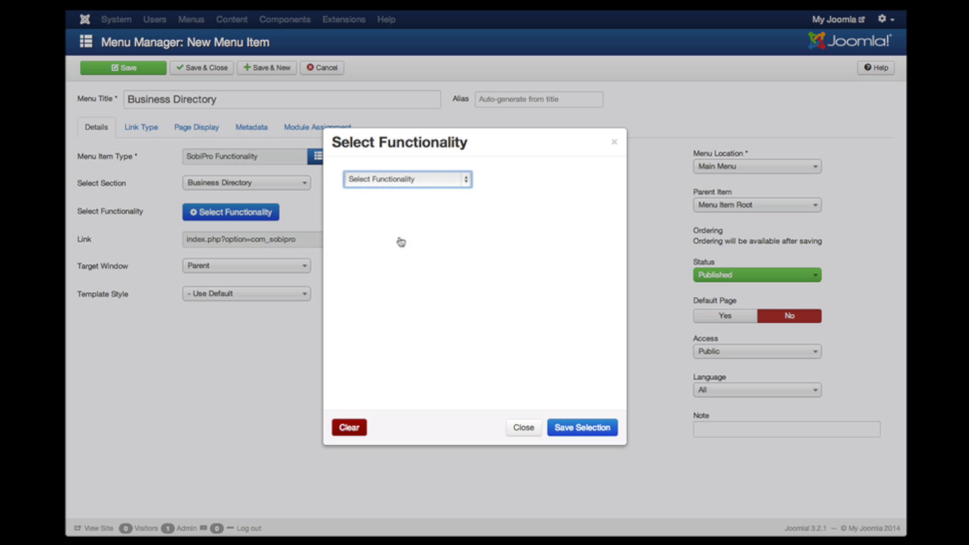
pyautogui.click(407, 178)
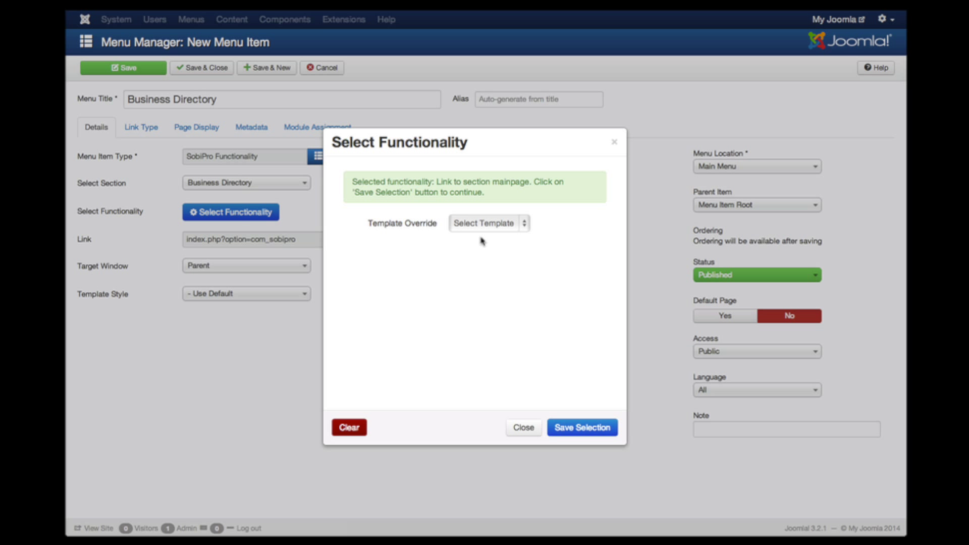
pyautogui.moveTo(559, 389)
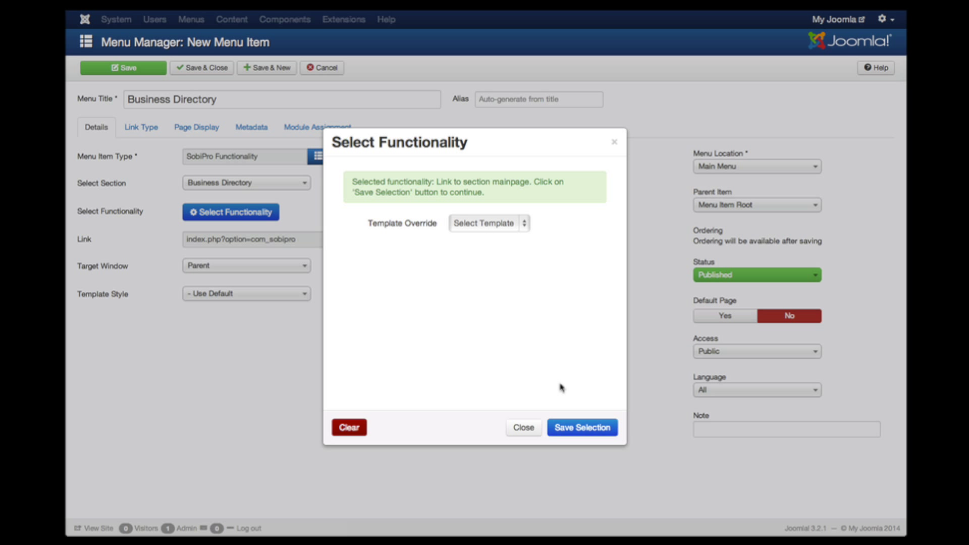
pyautogui.click(580, 427)
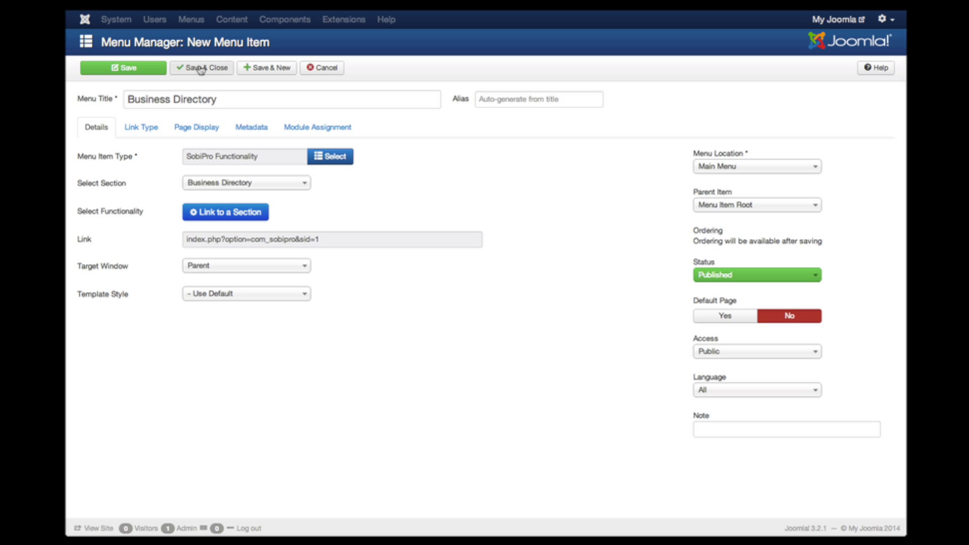
# Save the Business Directory menu item, star it as the default home page, and open the site
pyautogui.click(201, 67)
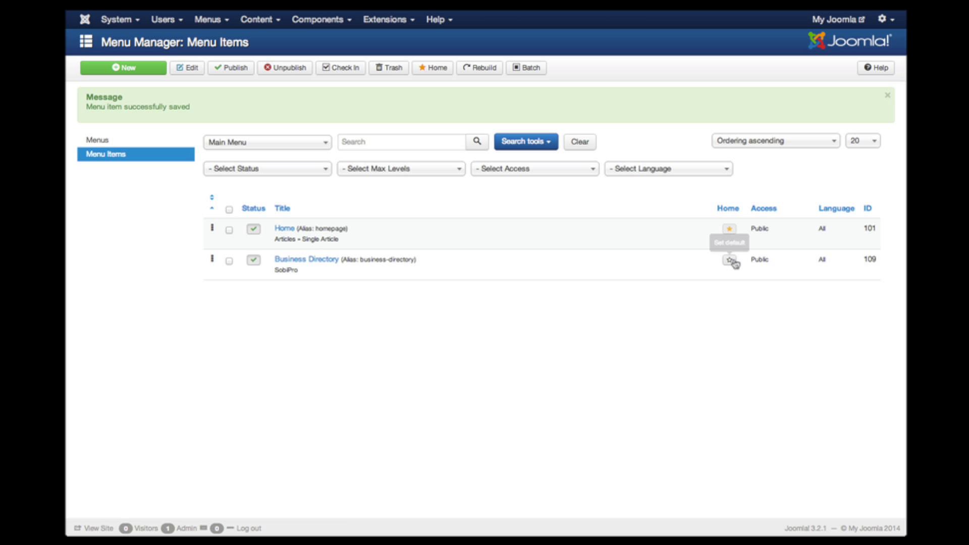
pyautogui.moveTo(728, 259)
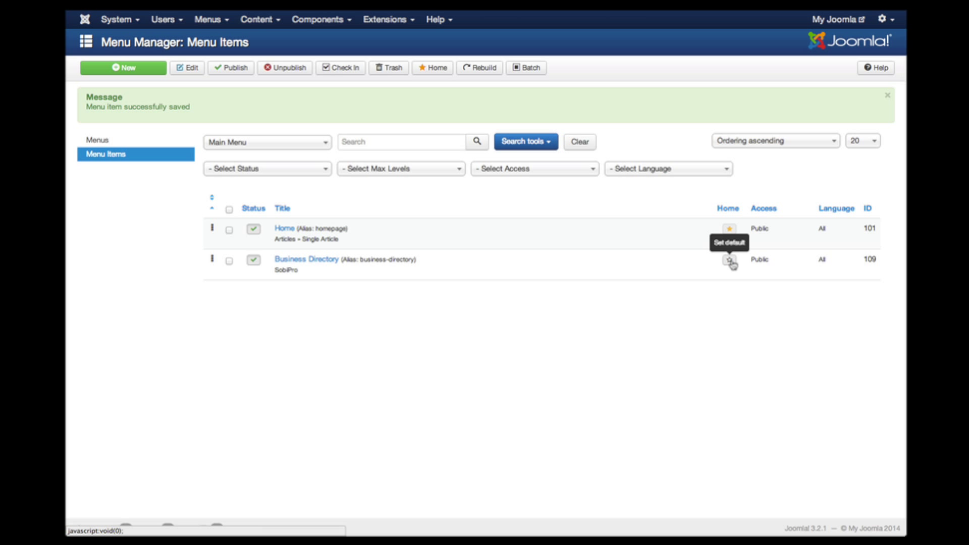
pyautogui.click(229, 260)
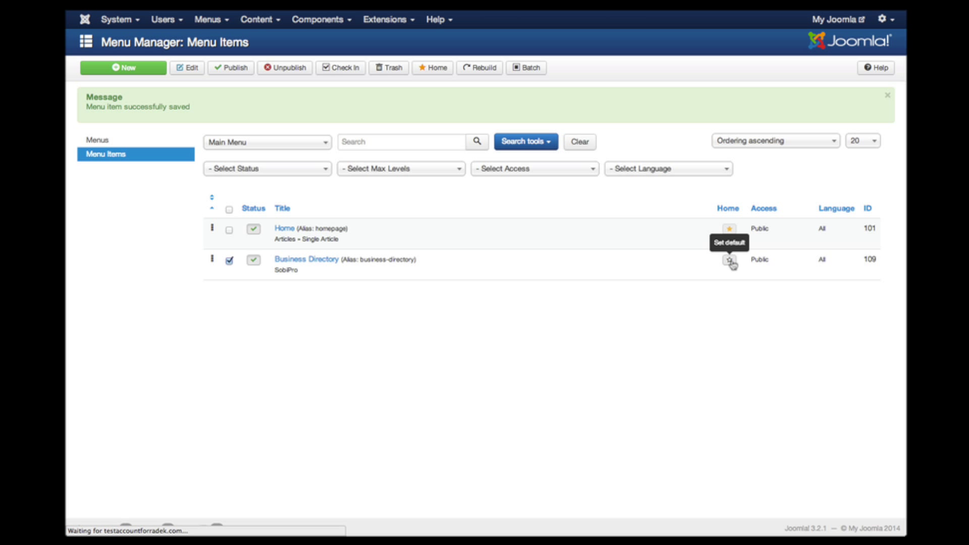
pyautogui.click(729, 259)
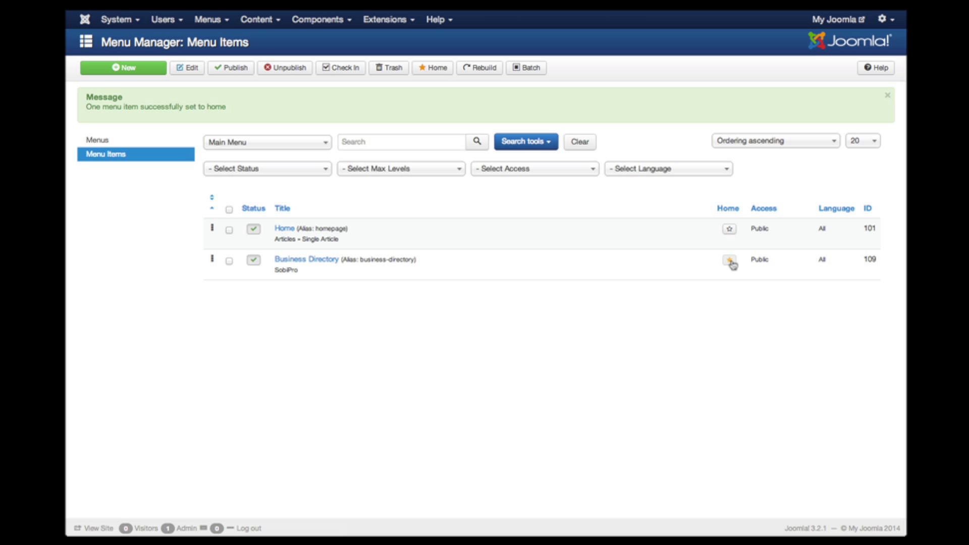
pyautogui.click(729, 259)
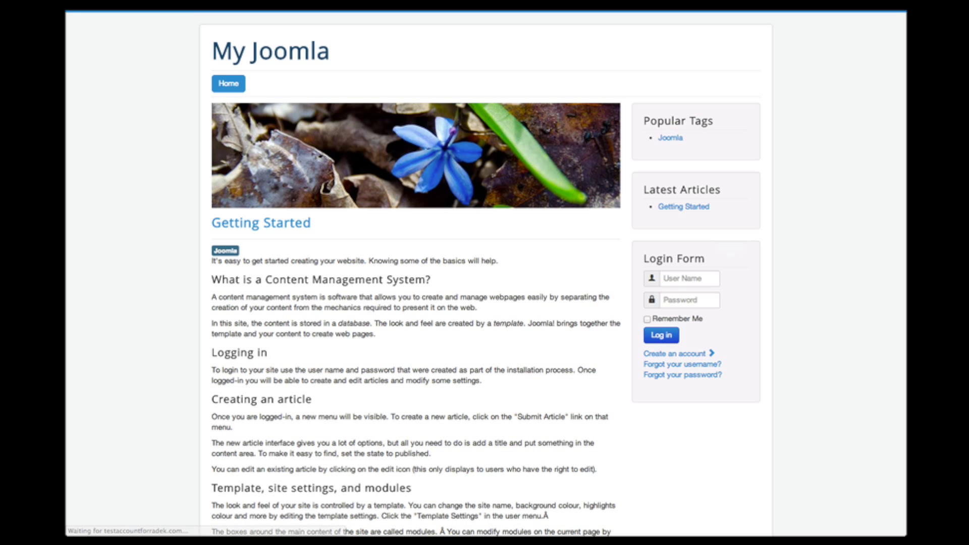
# Reload the front end to show the Business Directory page with its six categories
pyautogui.click(285, 84)
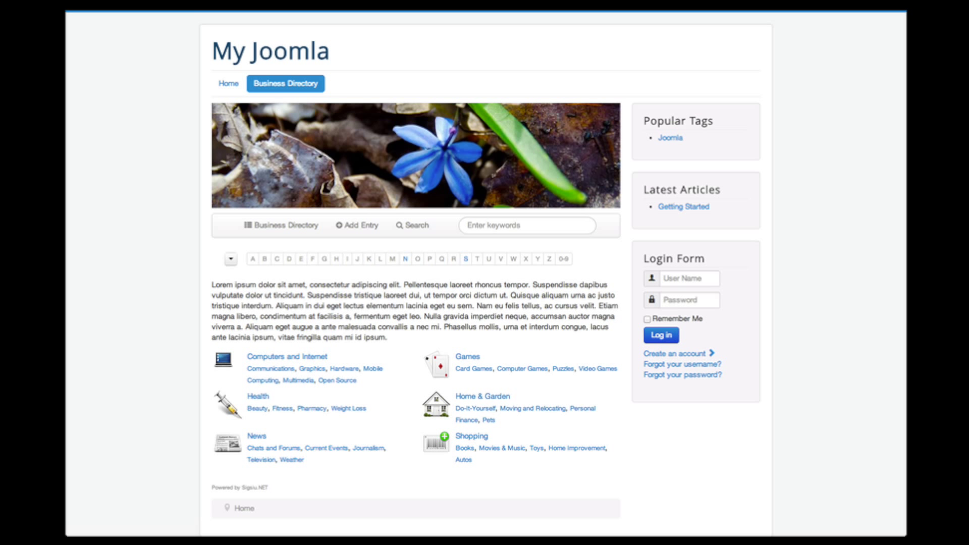
pyautogui.moveTo(148, 365)
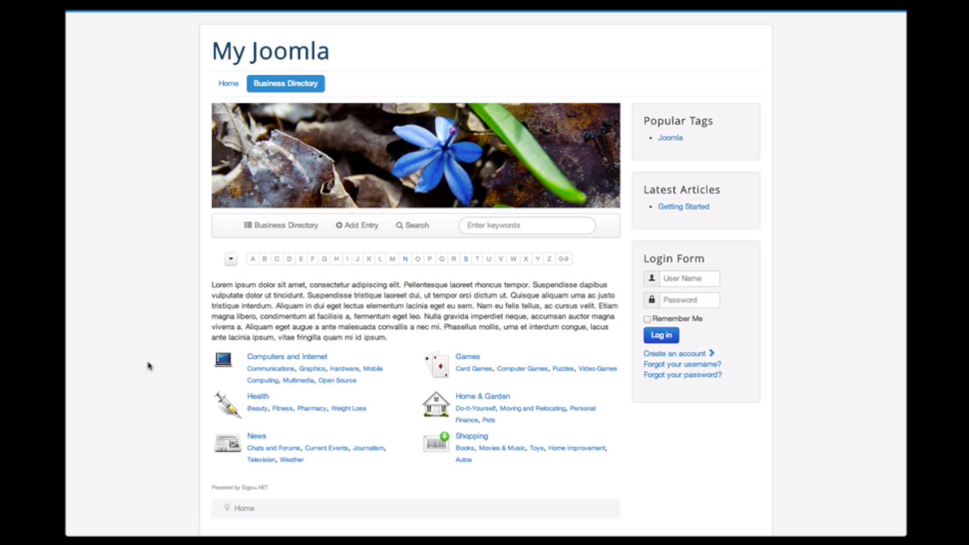
pyautogui.moveTo(171, 360)
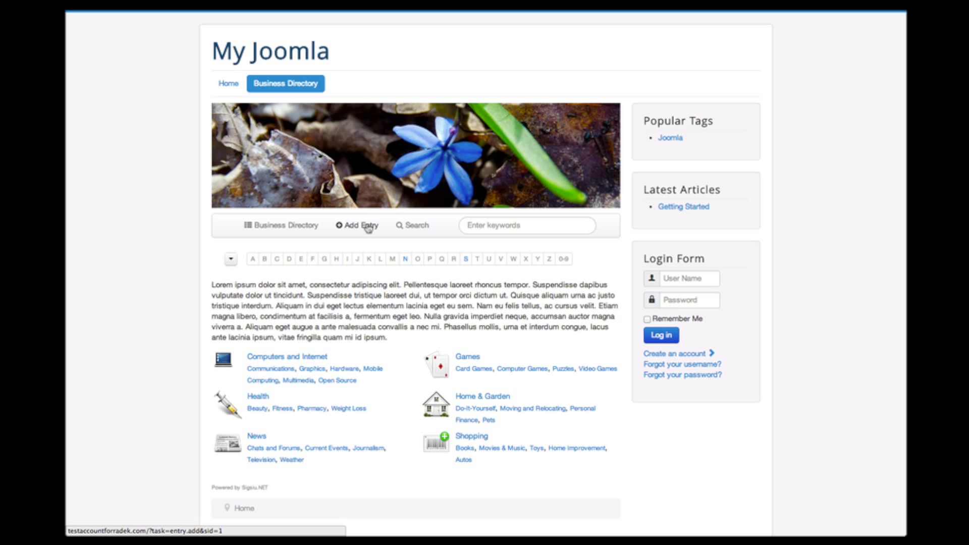
# Open the Add Entry form and scroll through its fields, from Company Name to Full Description
pyautogui.click(360, 225)
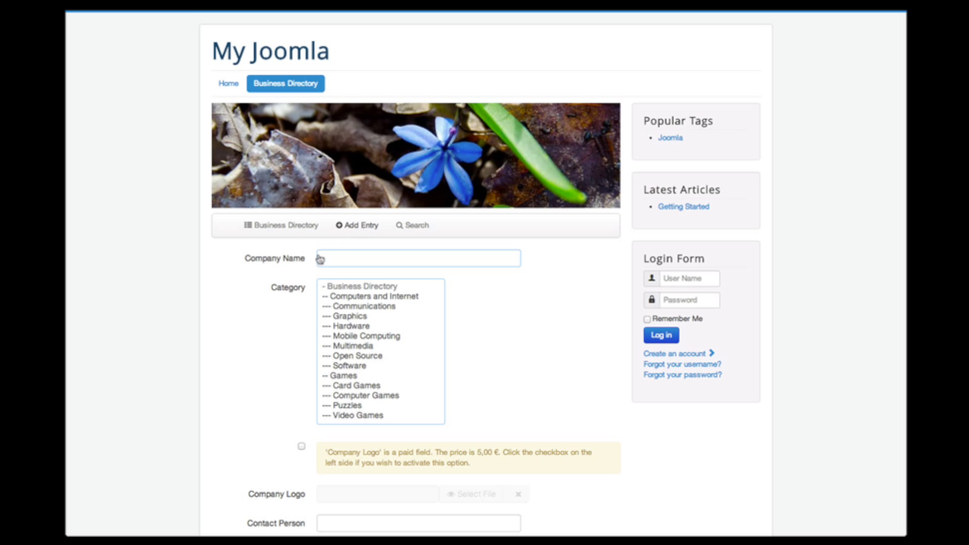
pyautogui.scroll(-3)
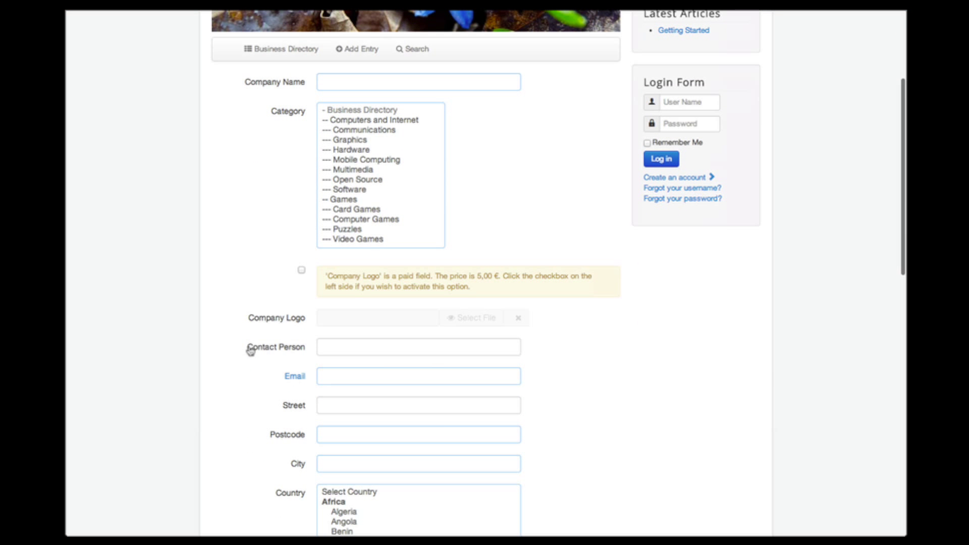
pyautogui.click(302, 269)
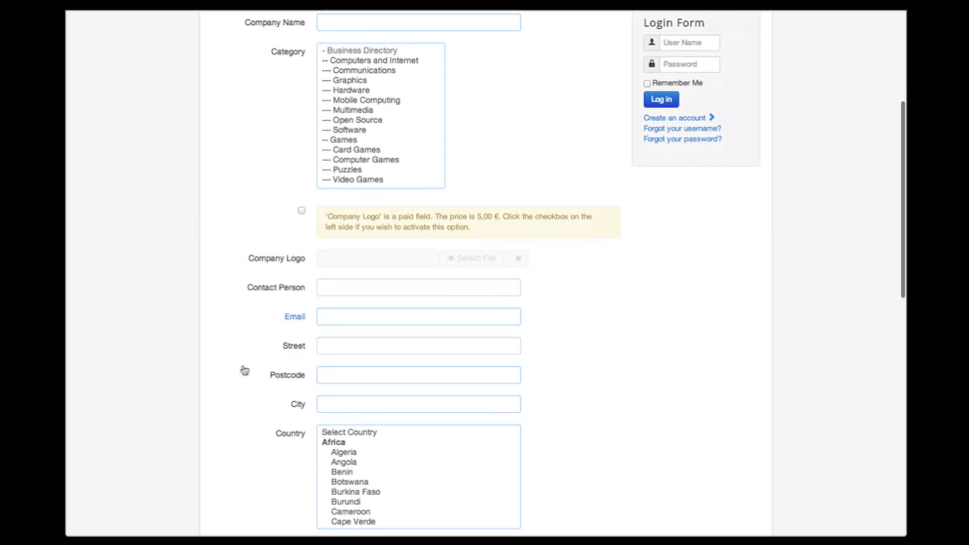
pyautogui.scroll(-3)
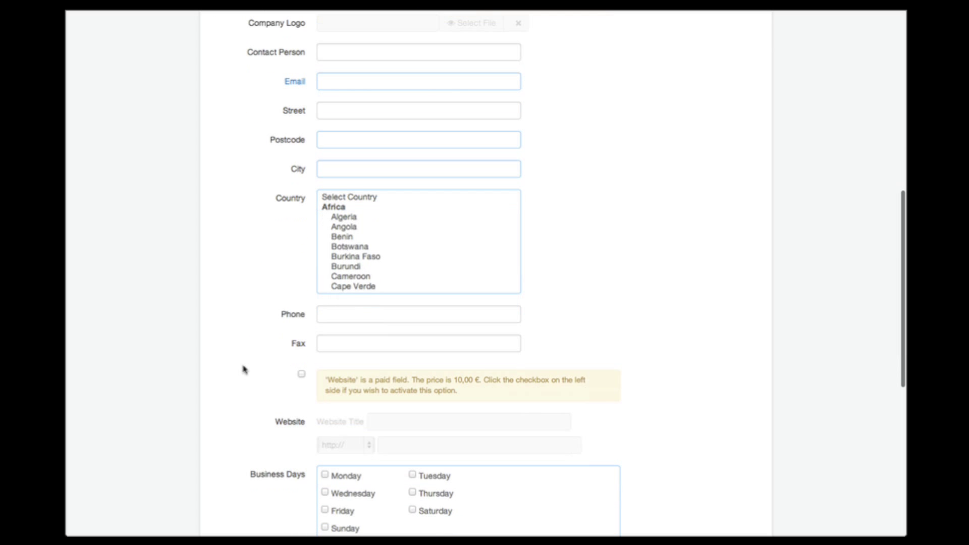
pyautogui.scroll(-3)
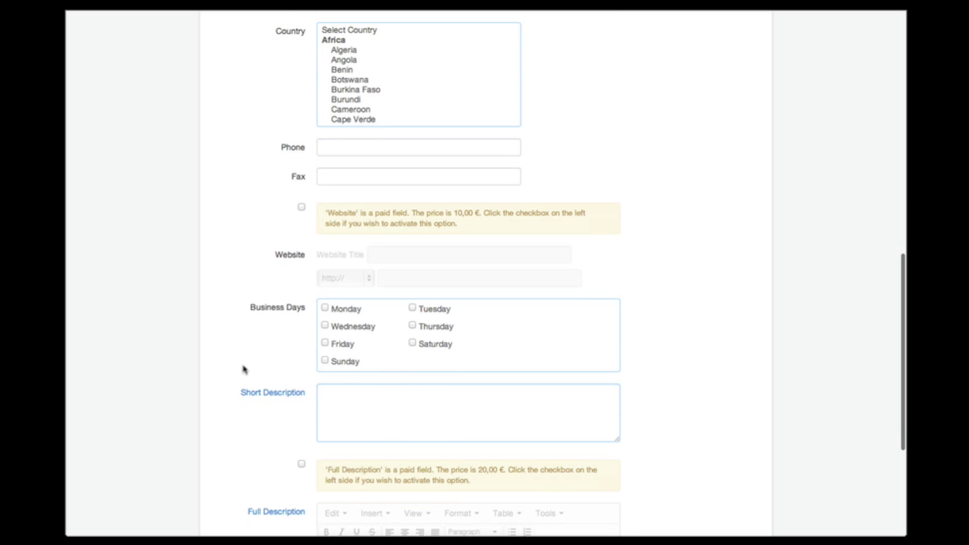
pyautogui.scroll(-3)
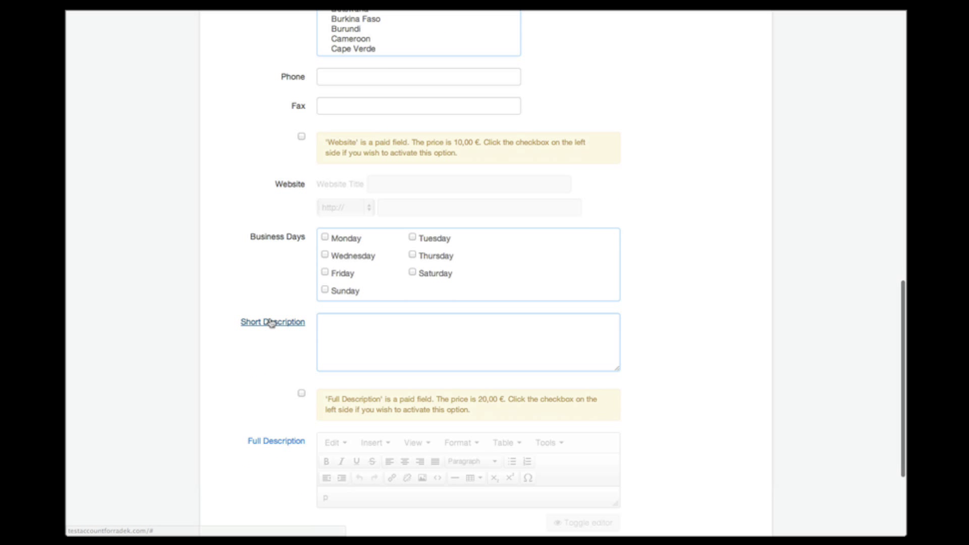